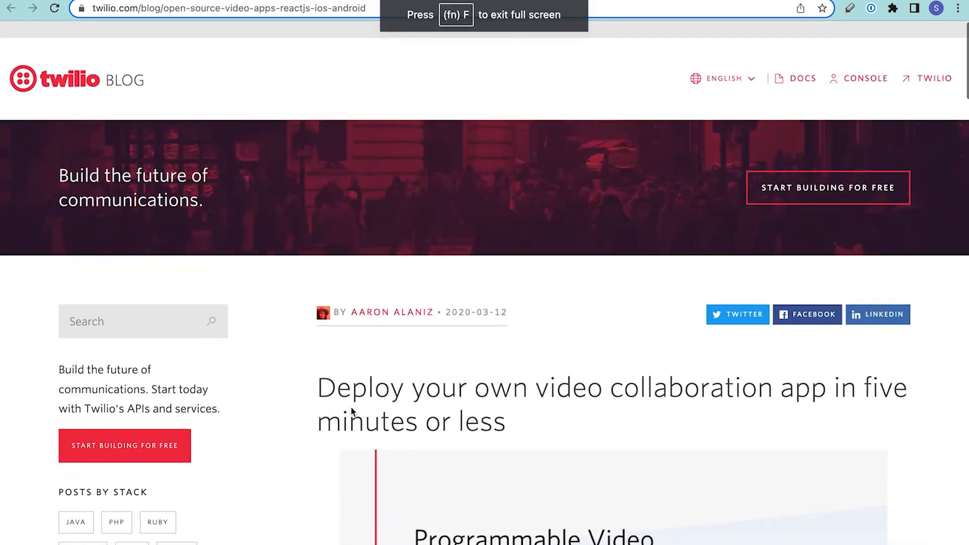
- Scroll through the Recording Settings to the external S3 storage and AWS credentials section
scroll("down", 3)
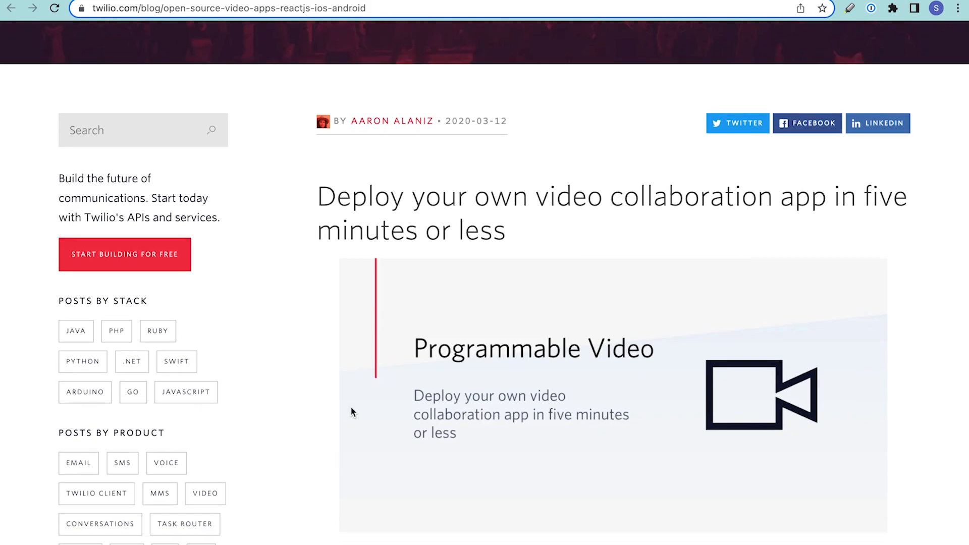
scroll("down", 3)
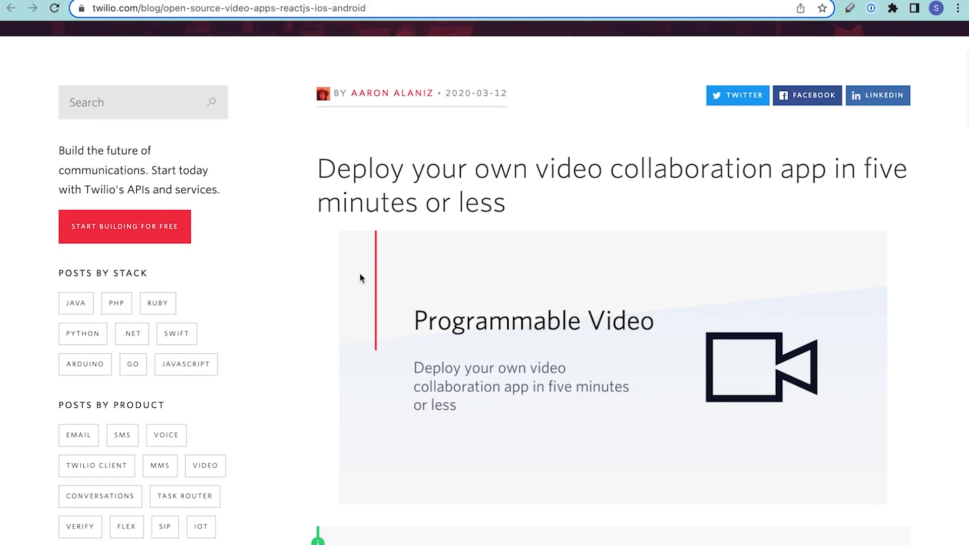
scroll("down", 3)
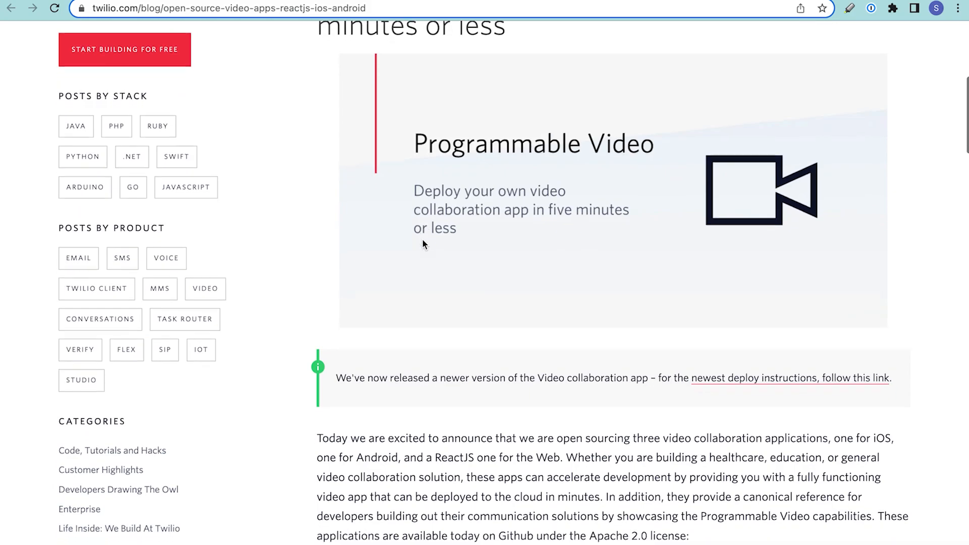
scroll("down", 3)
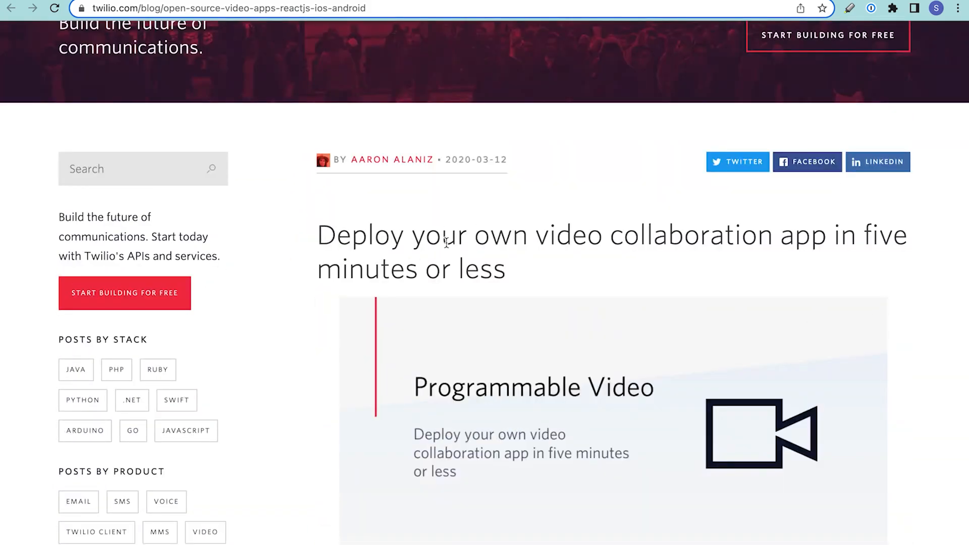
mouse_move(710, 261)
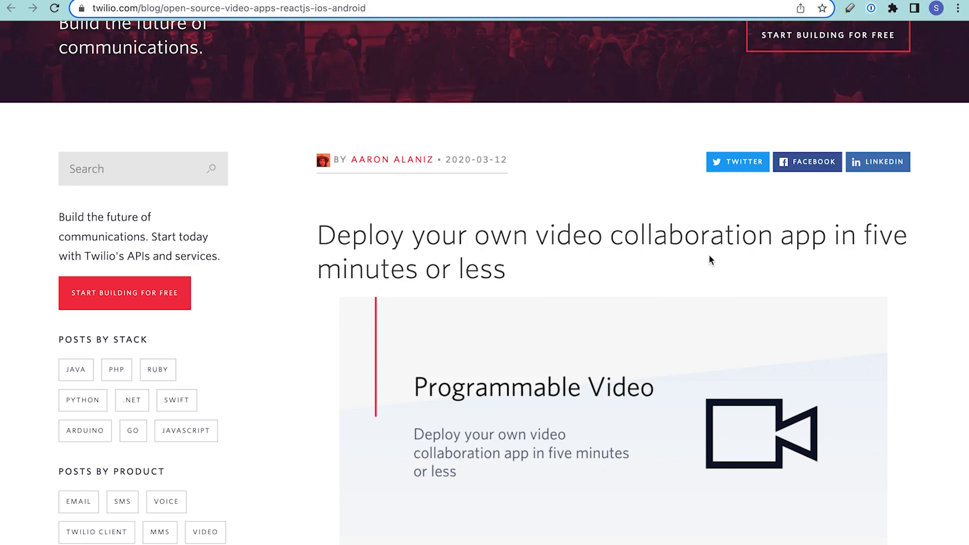
scroll("down", 3)
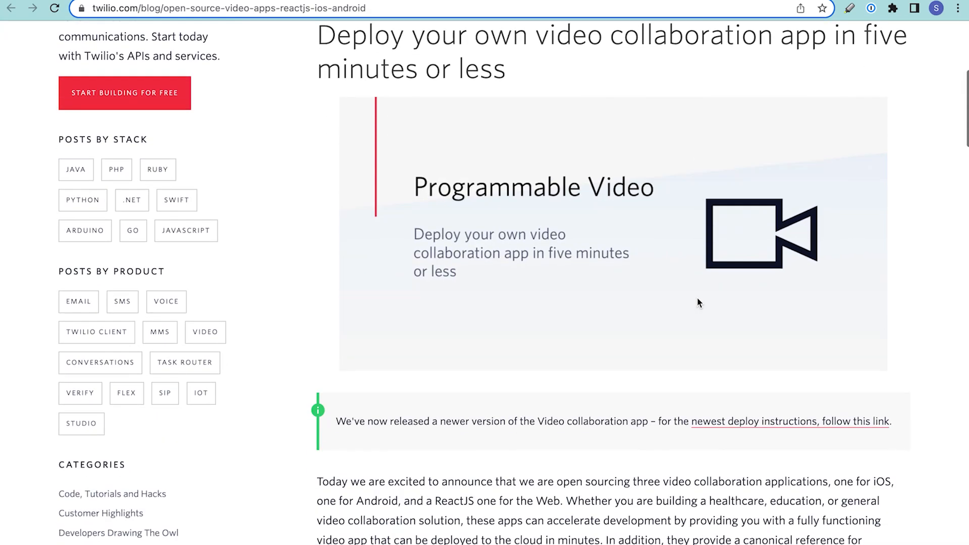
scroll("down", 3)
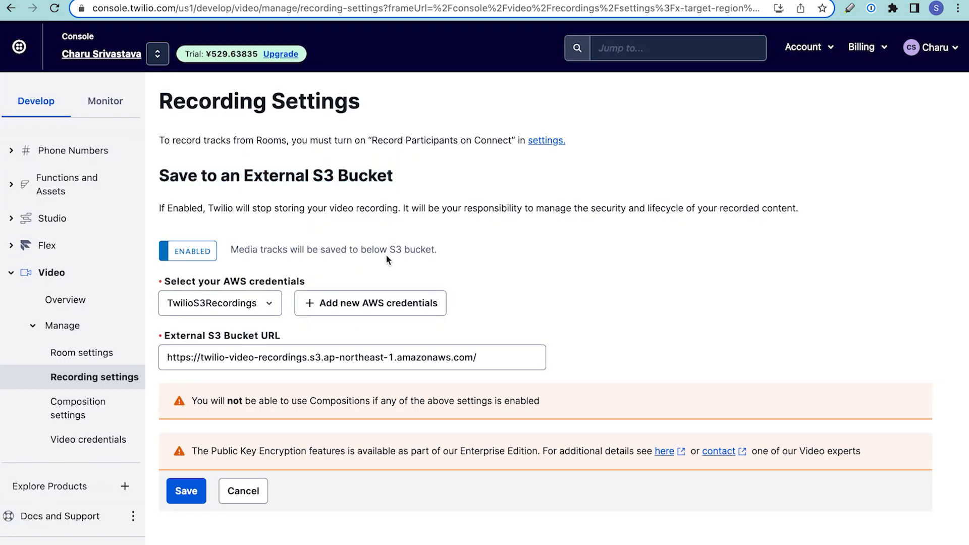
mouse_move(386, 270)
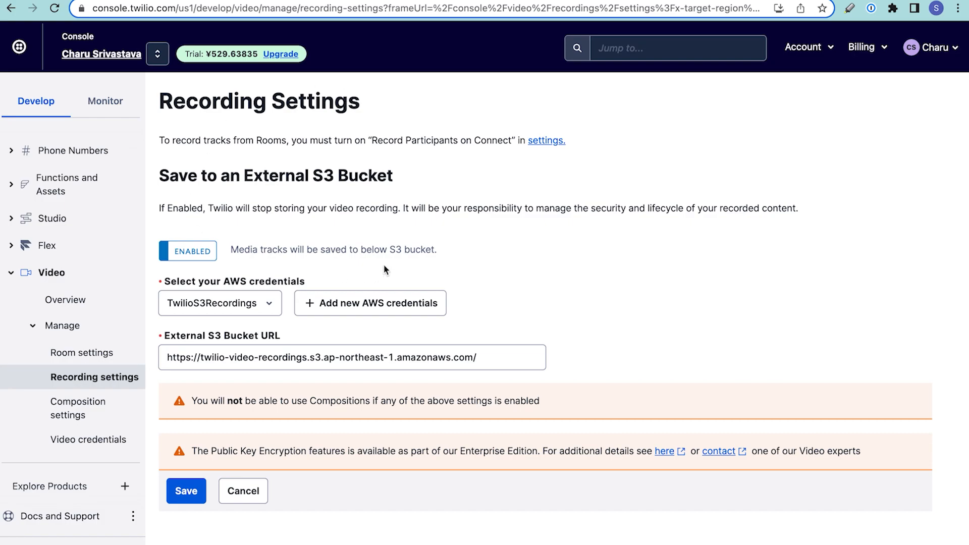
mouse_move(56, 107)
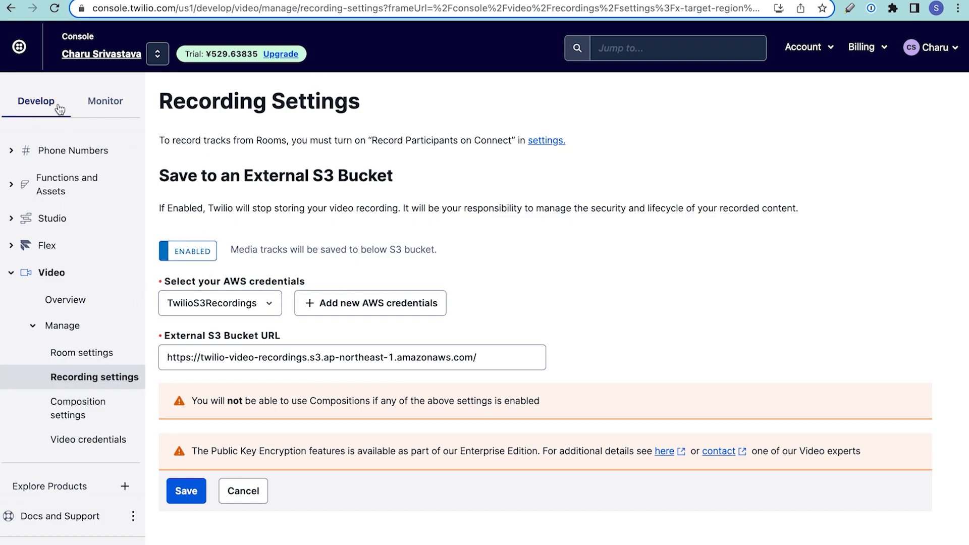
mouse_move(65, 102)
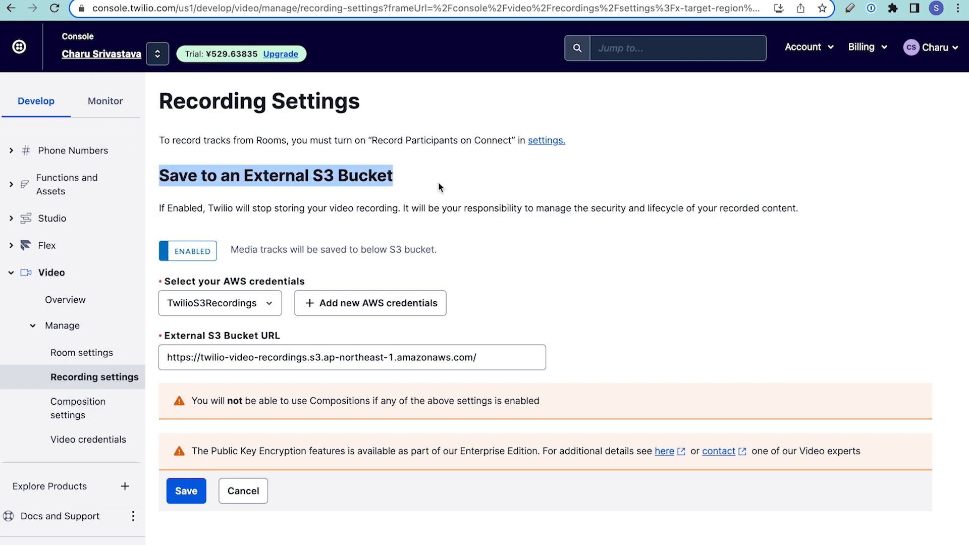
mouse_move(366, 200)
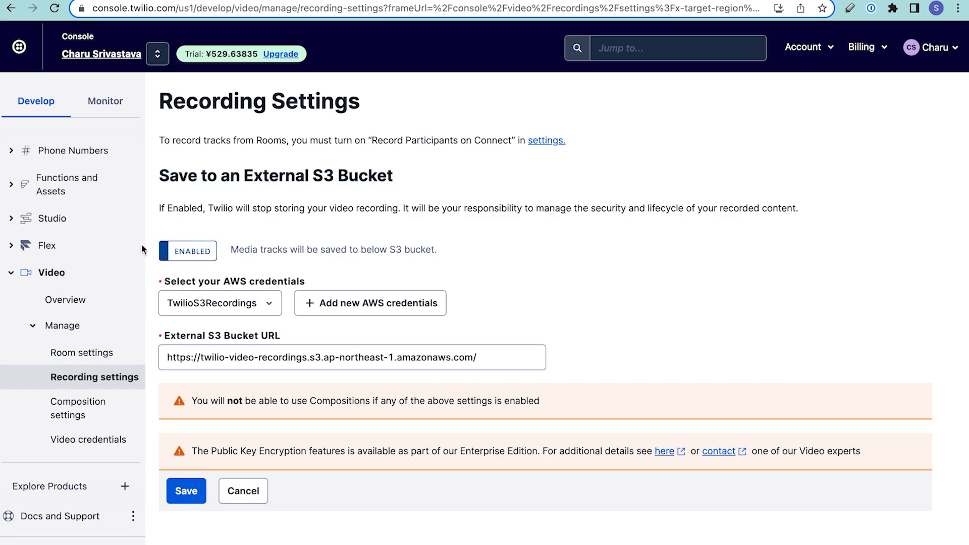
mouse_move(286, 297)
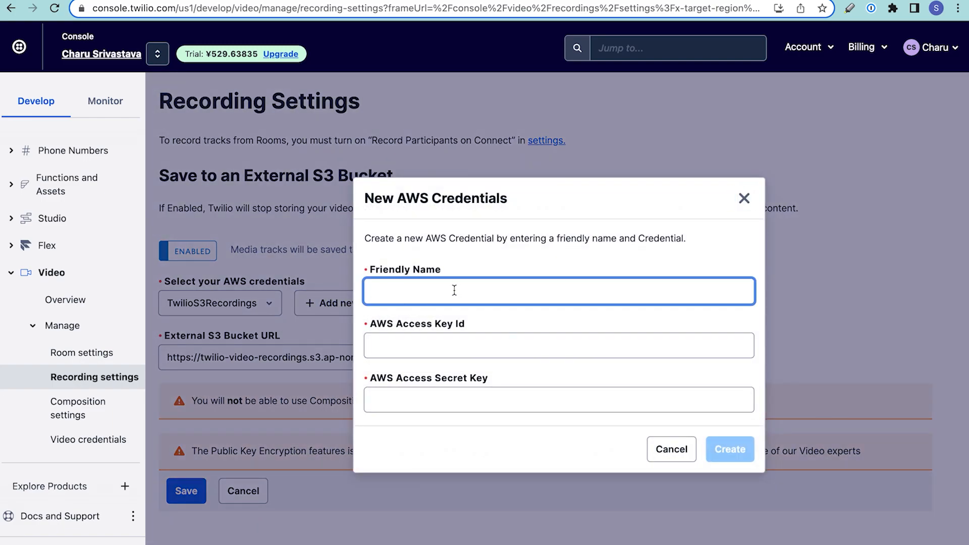
mouse_move(186, 314)
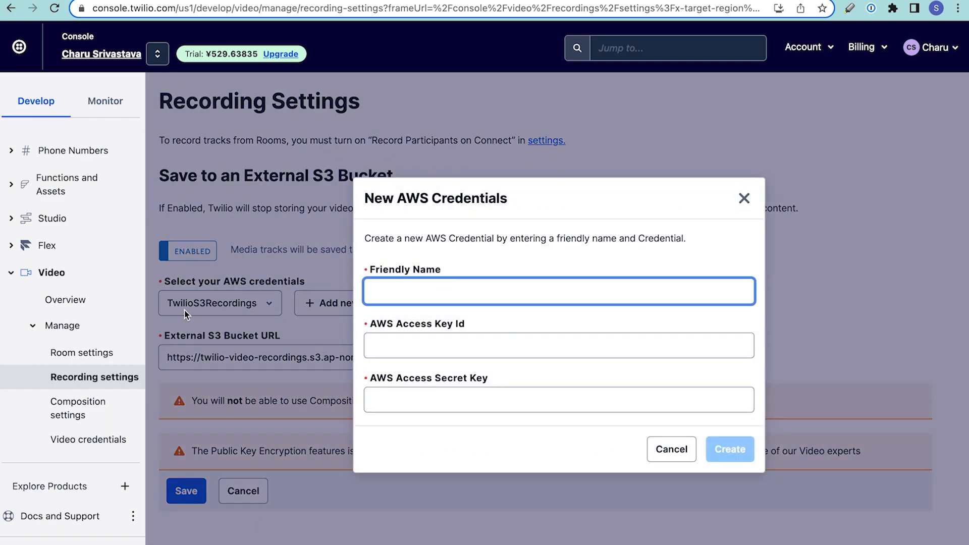
left_click(551, 341)
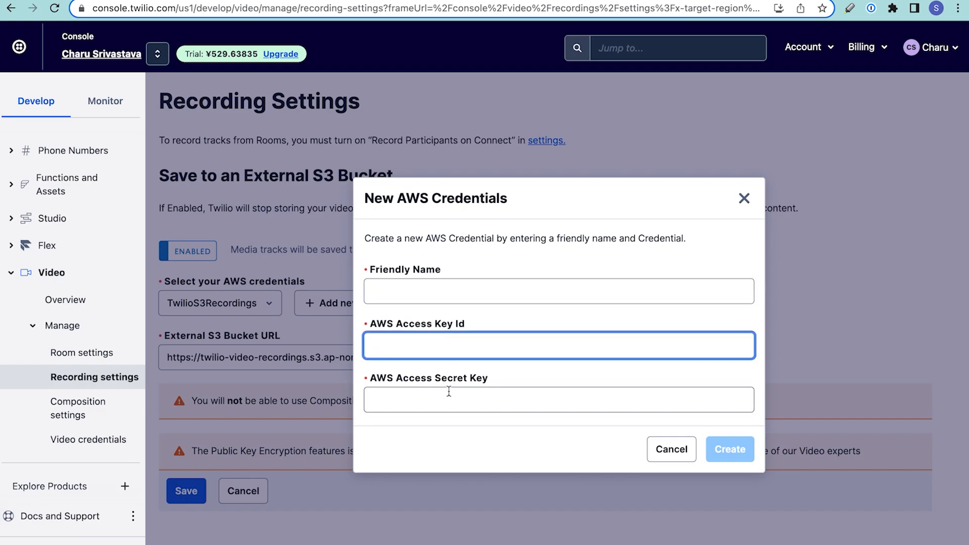
left_click(551, 404)
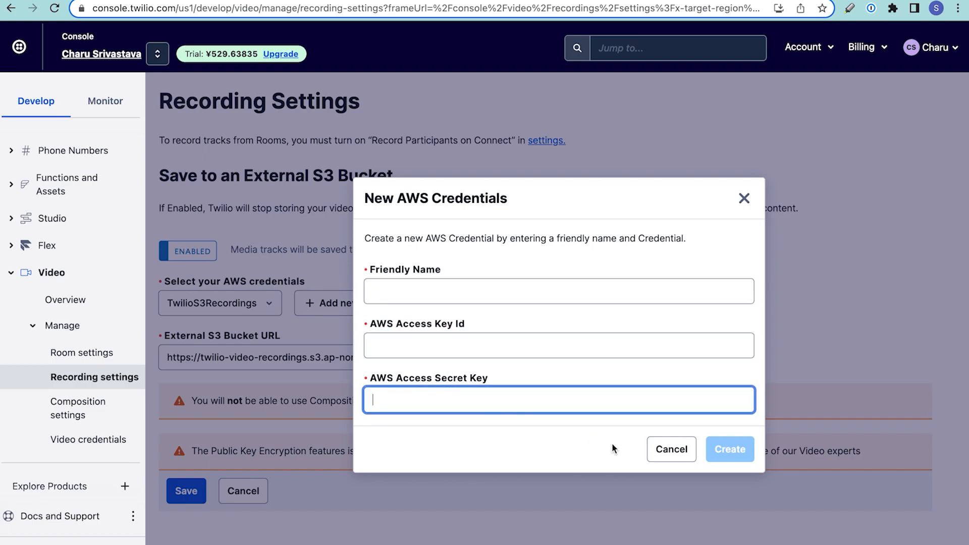
mouse_move(223, 363)
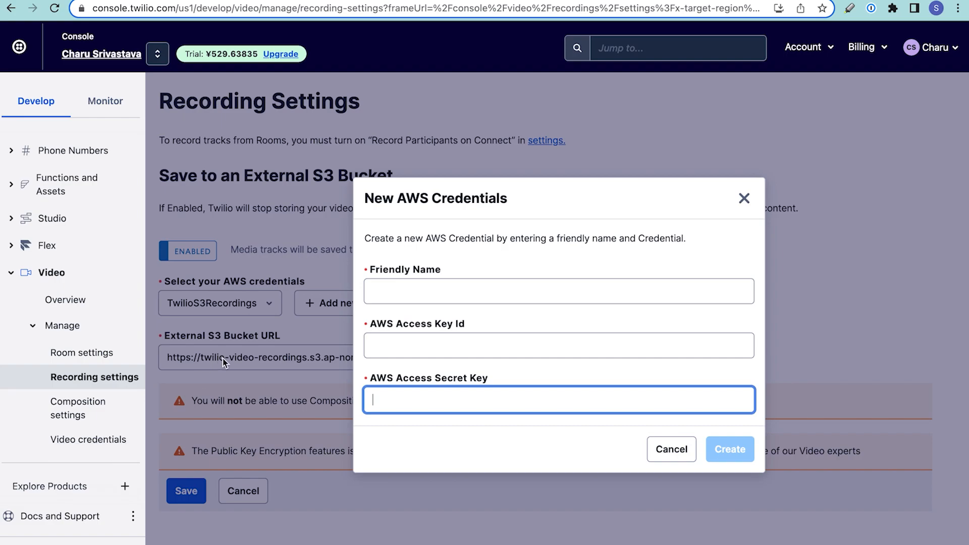
mouse_move(261, 359)
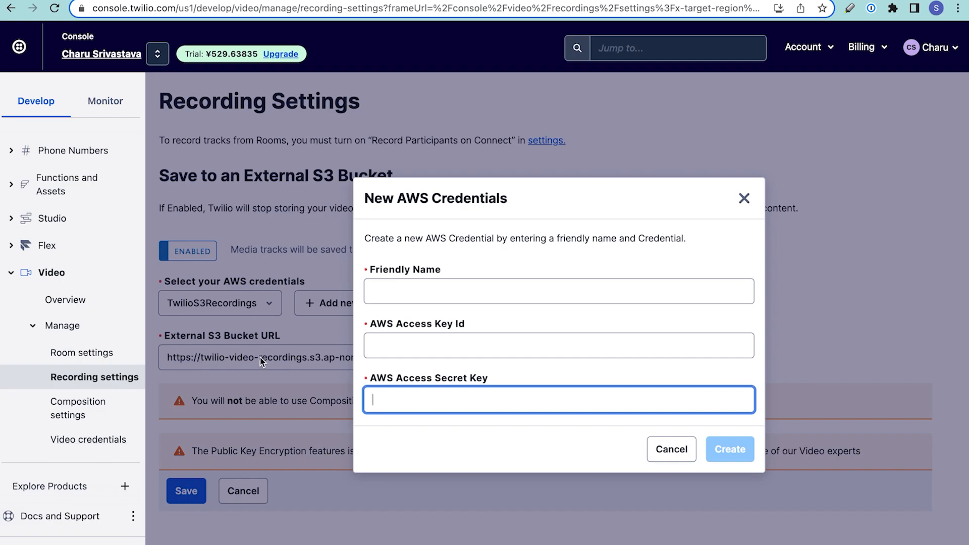
mouse_move(672, 449)
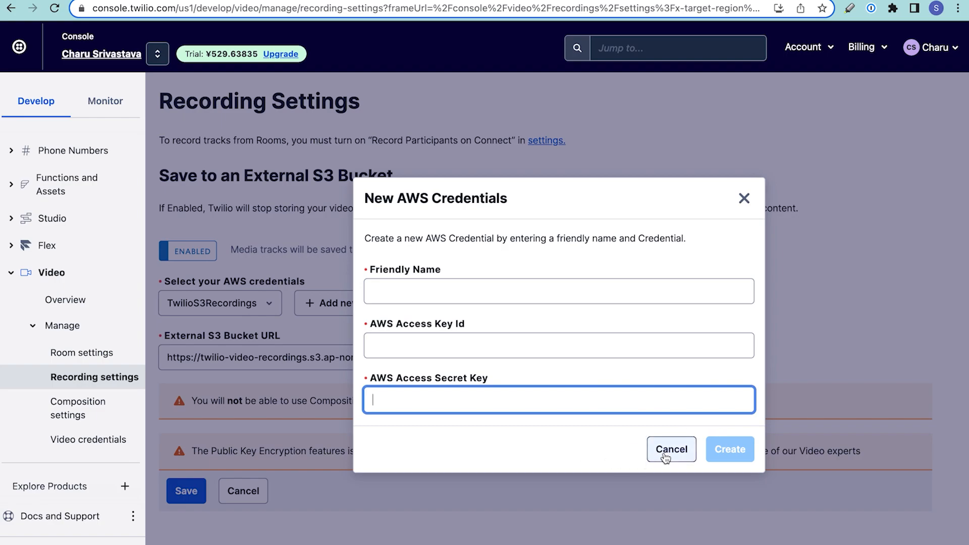
left_click(672, 450)
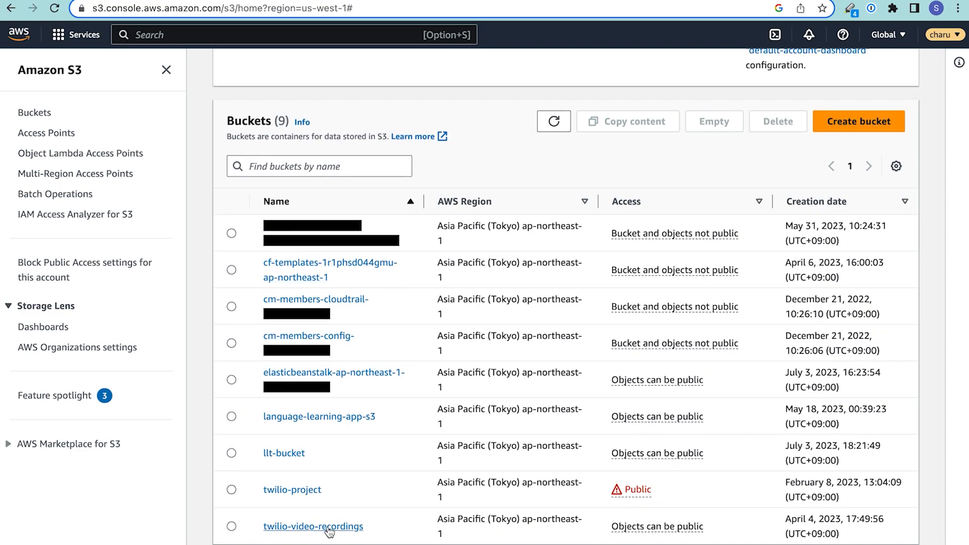
- Select the twilio-video-recordings bucket from the S3 Buckets list
left_click(312, 527)
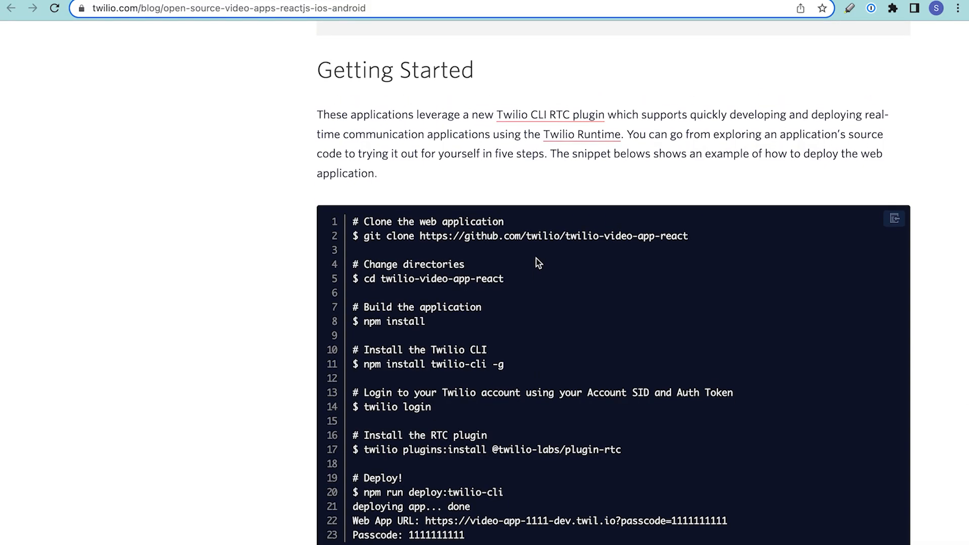
- Scroll through the blog's Getting Started code snippet for cloning, building and deploying the app
scroll("down", 3)
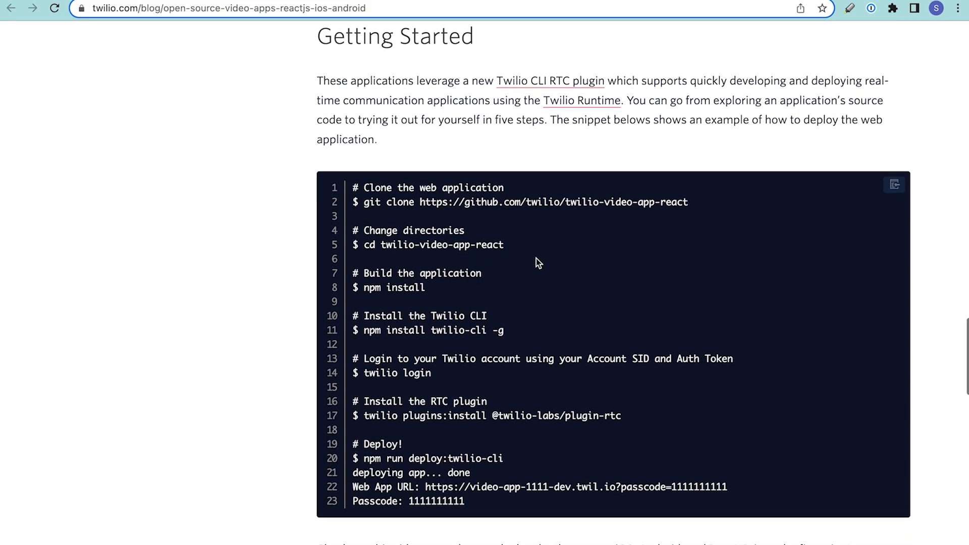
scroll("down", 3)
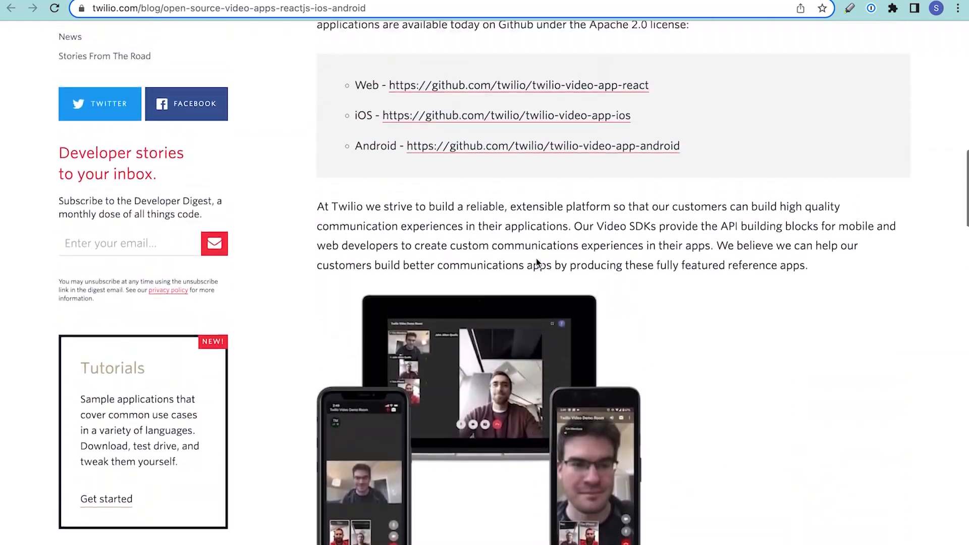
scroll("up", 3)
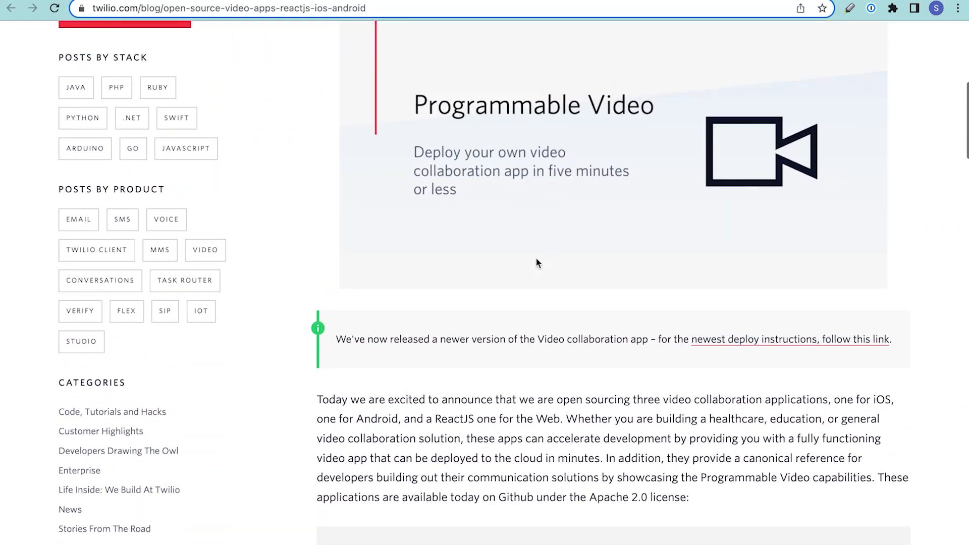
scroll("down", 3)
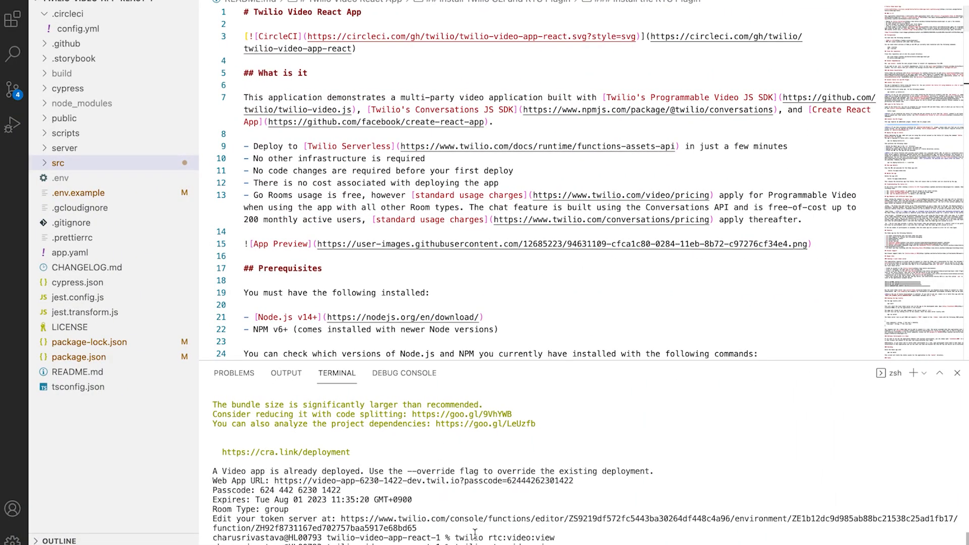
mouse_move(466, 535)
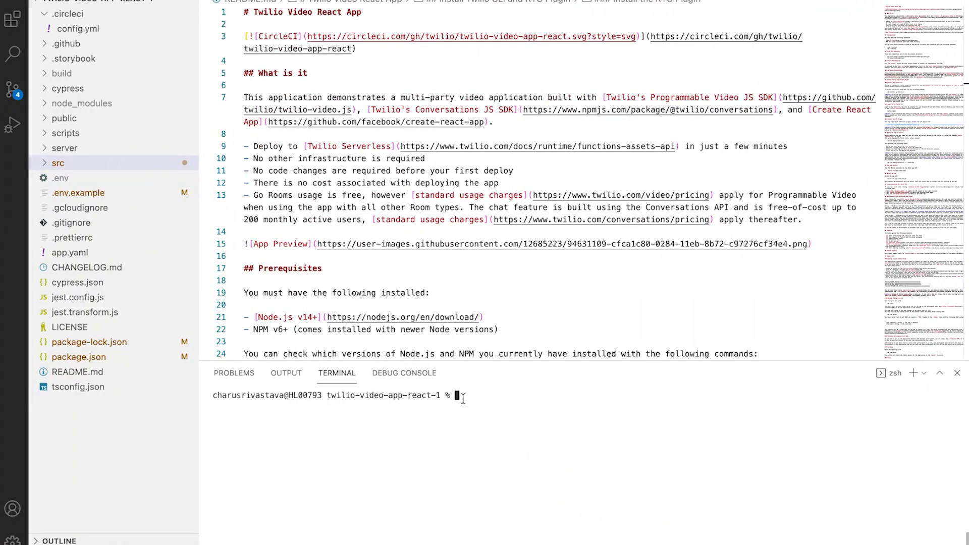
- Run npm run deploy:twilio-cli in the integrated terminal to deploy the video app
type("npm run")
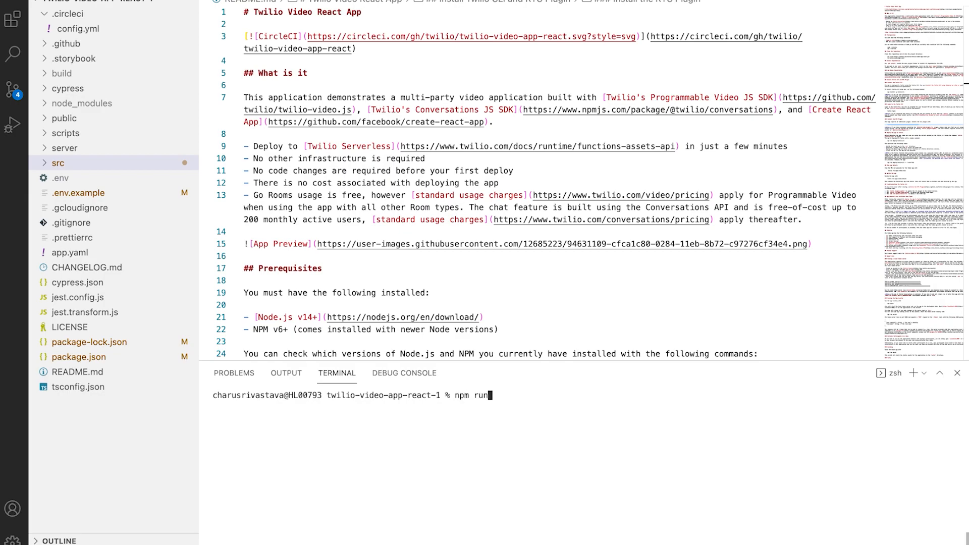
type("deplo")
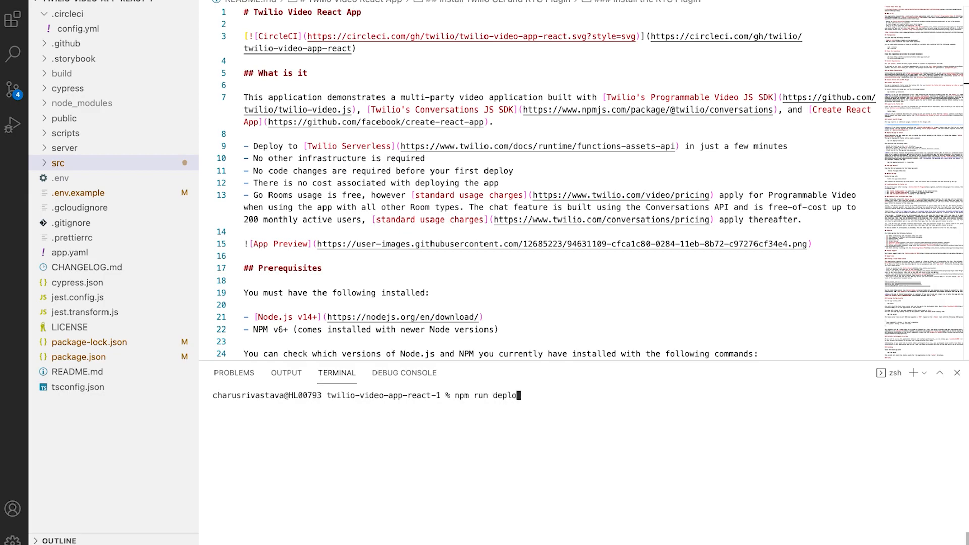
type("y:twil")
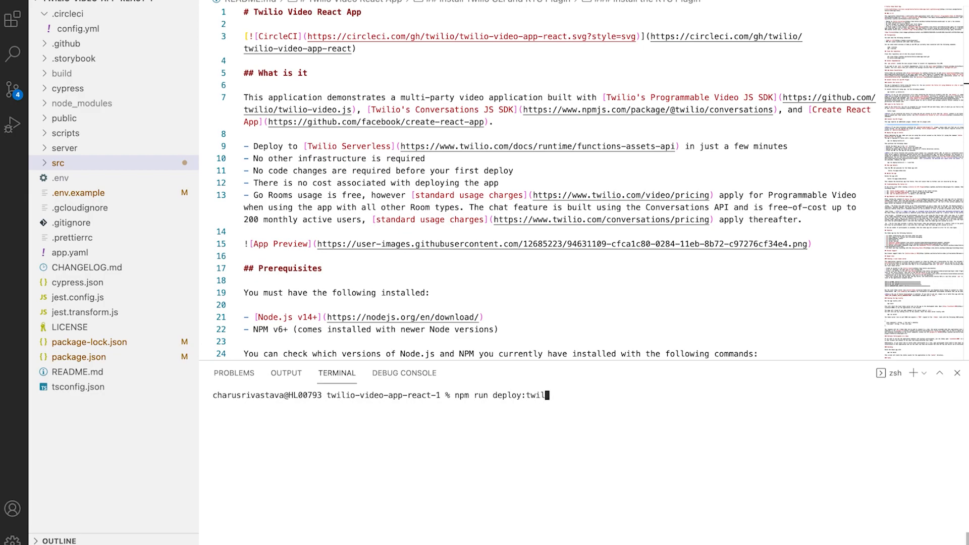
key("Enter")
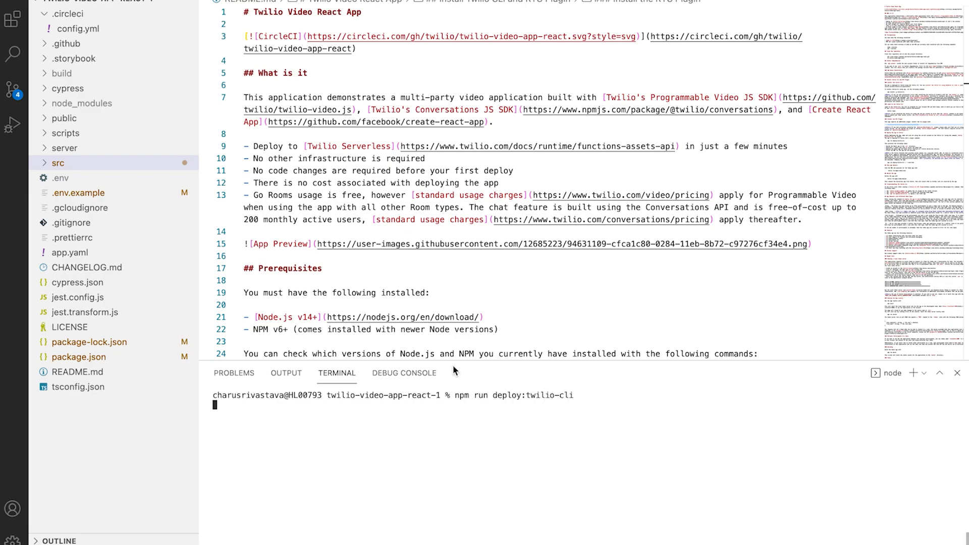
key("Enter")
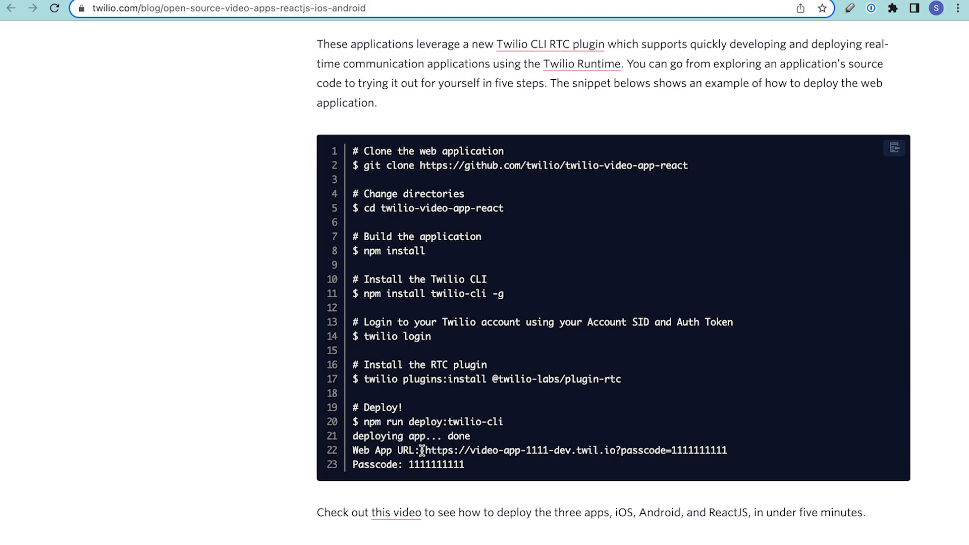
- Highlight the sample Web App URL and Passcode lines in the blog's deploy snippet
left_click_drag(424, 450, 466, 464)
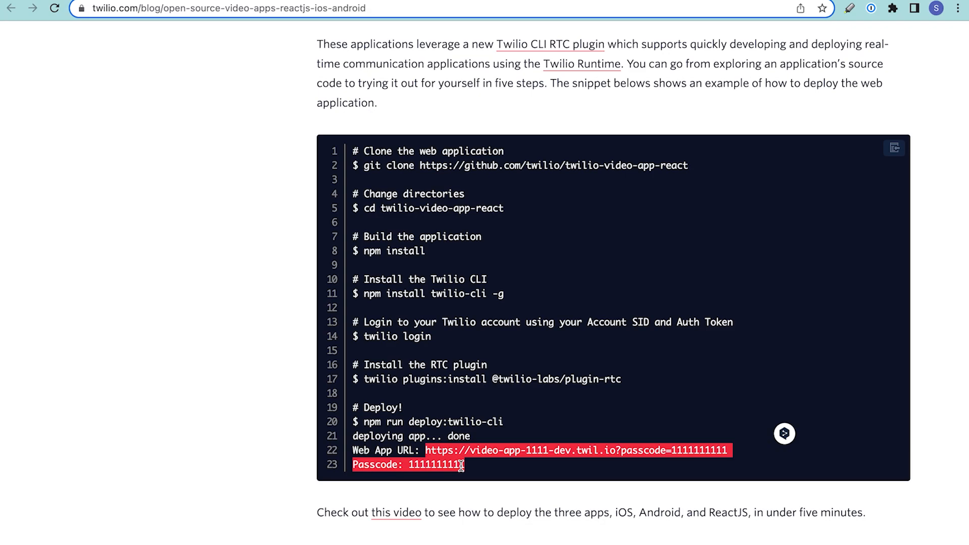
left_click(472, 470)
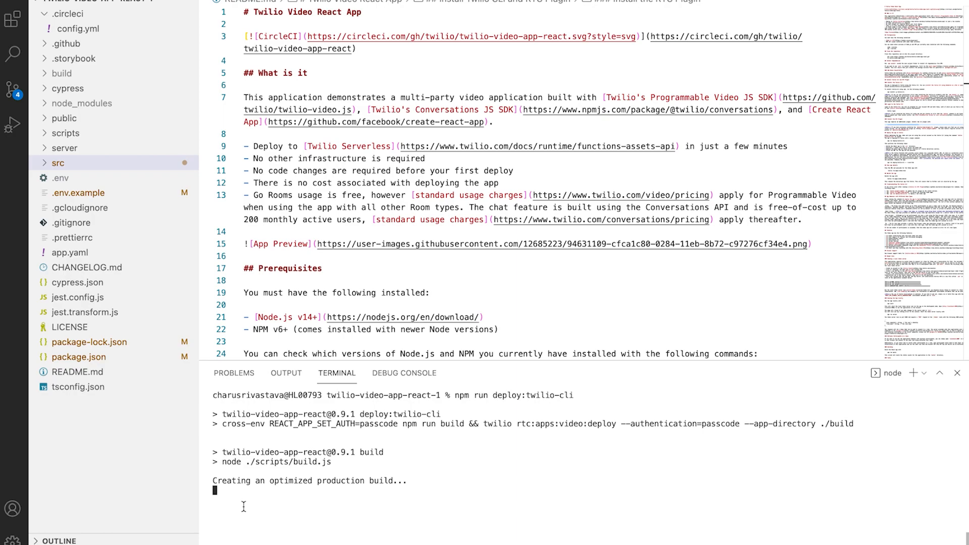
mouse_move(805, 432)
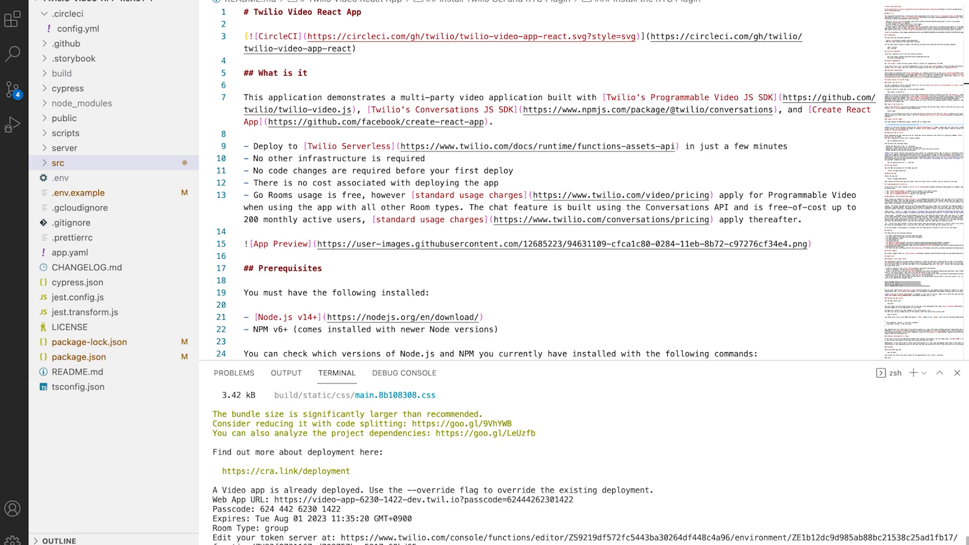
mouse_move(333, 531)
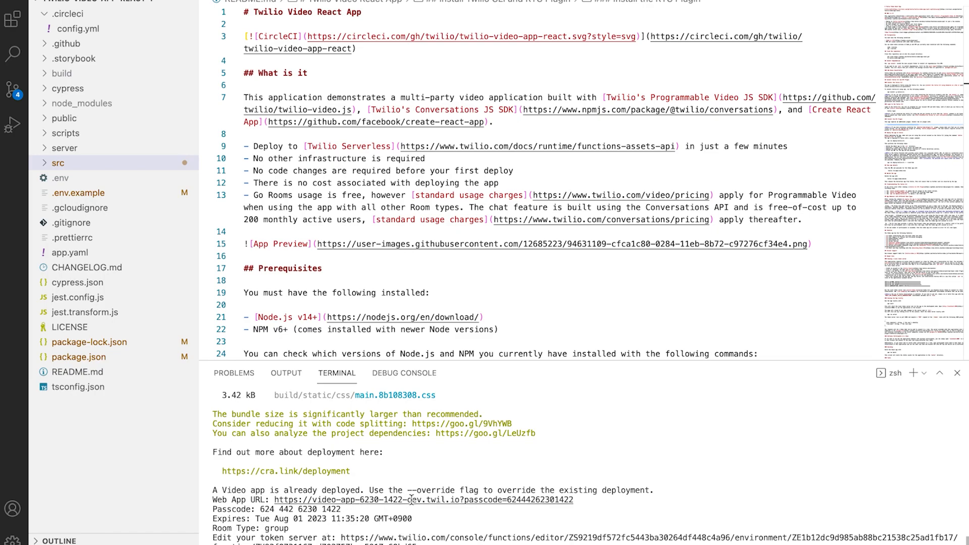
mouse_move(376, 511)
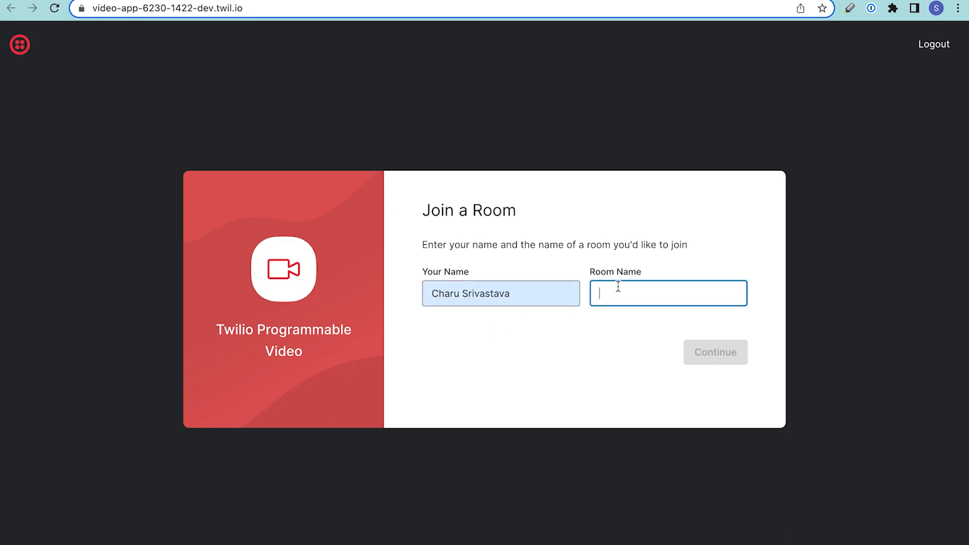
- Enter room name 101, allow camera and microphone, join the room and close the recording notice
type("101")
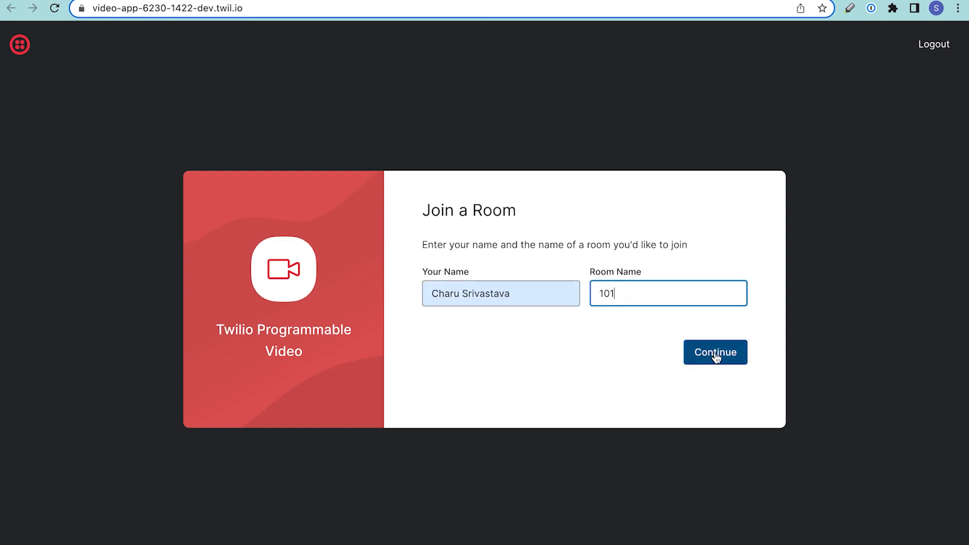
left_click(716, 351)
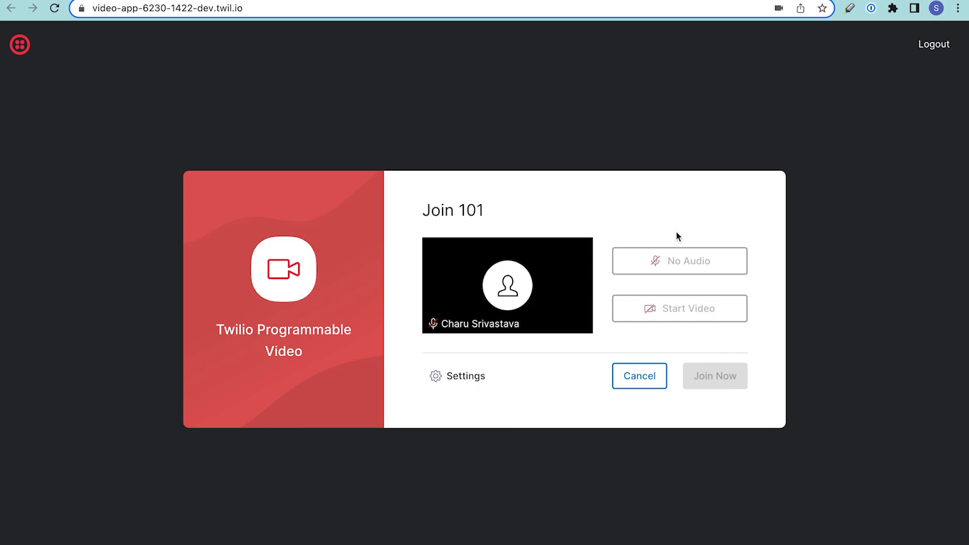
left_click(680, 309)
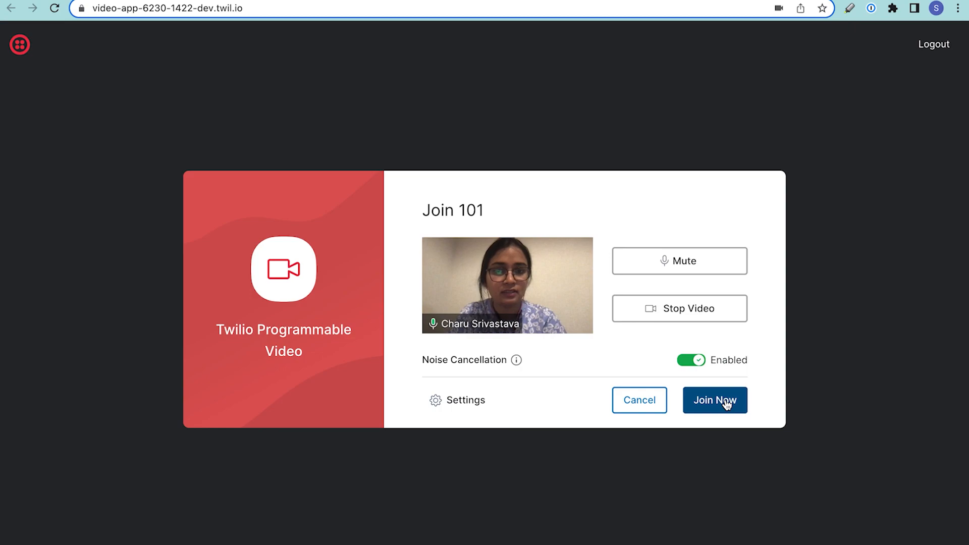
left_click(715, 400)
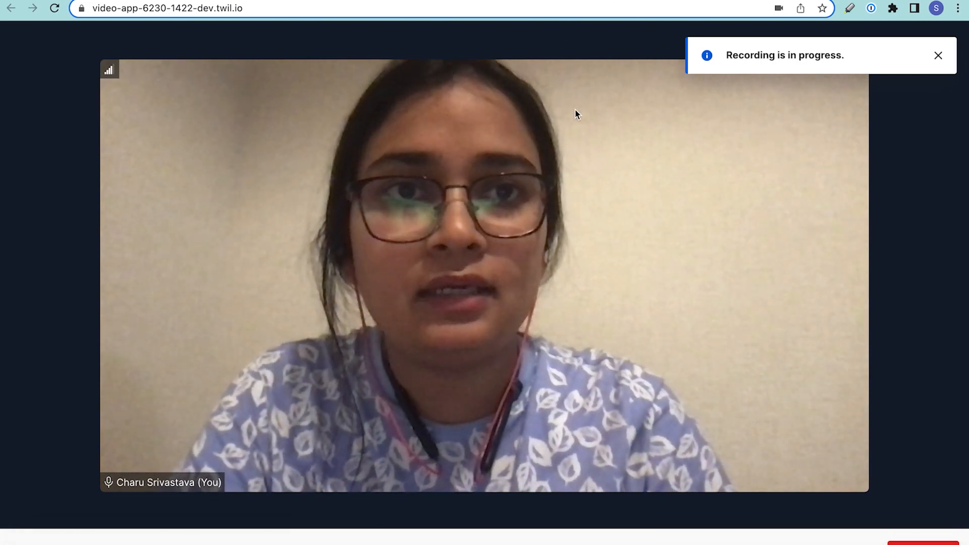
left_click(938, 54)
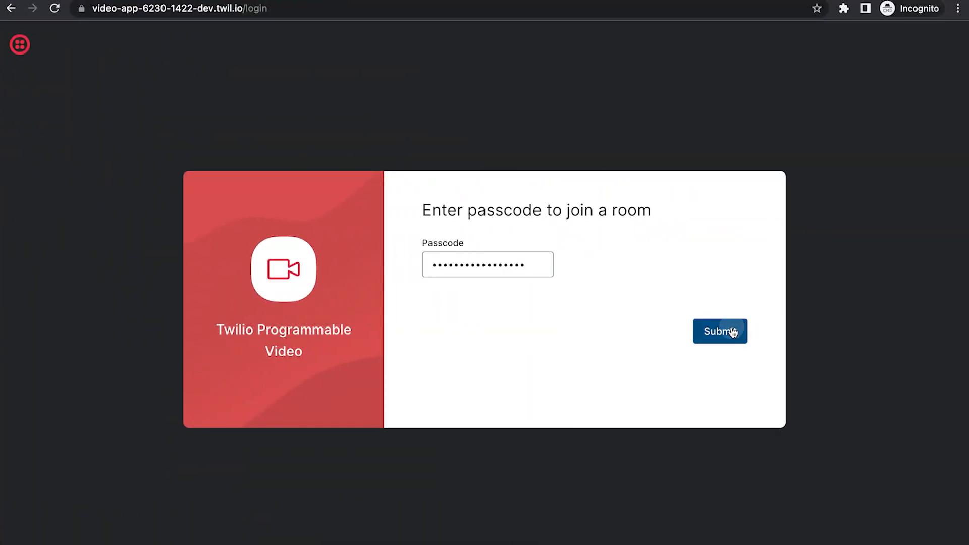
- Submit the pasted passcode on the incognito passcode page
left_click(721, 331)
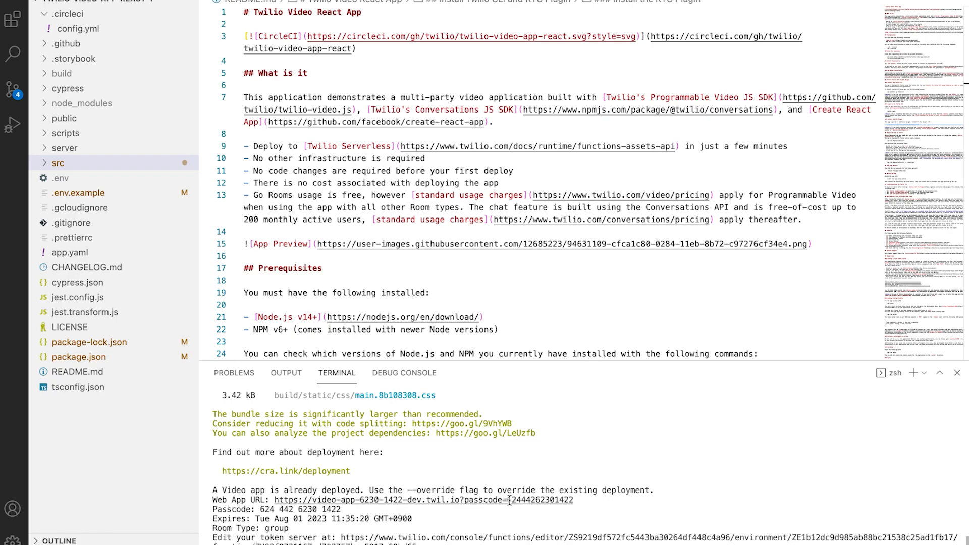
- Copy the passcode from the terminal's Web App URL and submit it on the passcode page
double_click(541, 501)
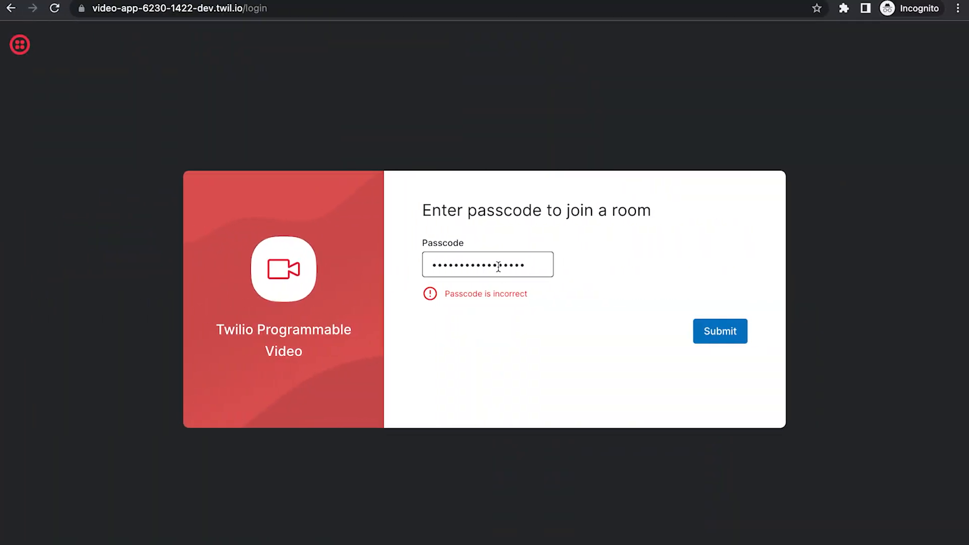
left_click(719, 331)
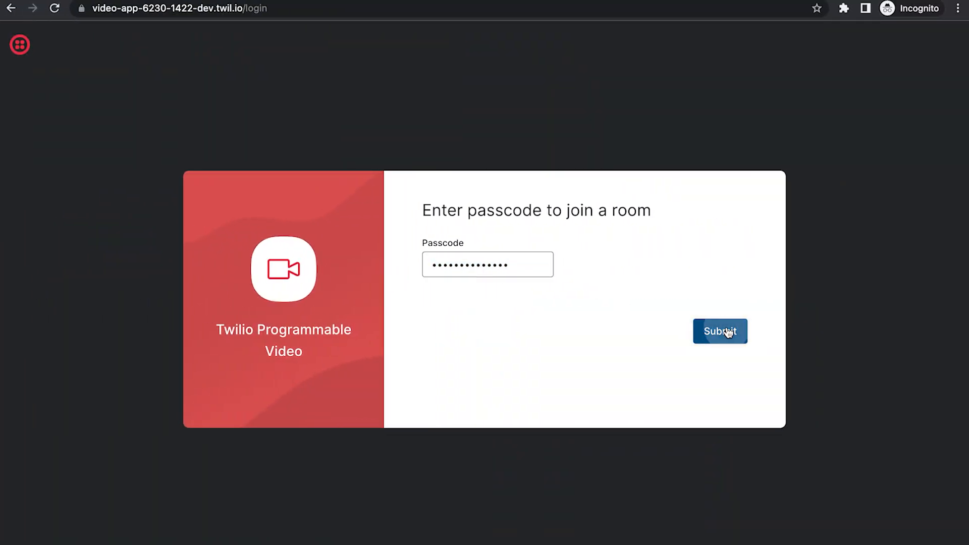
left_click(721, 331)
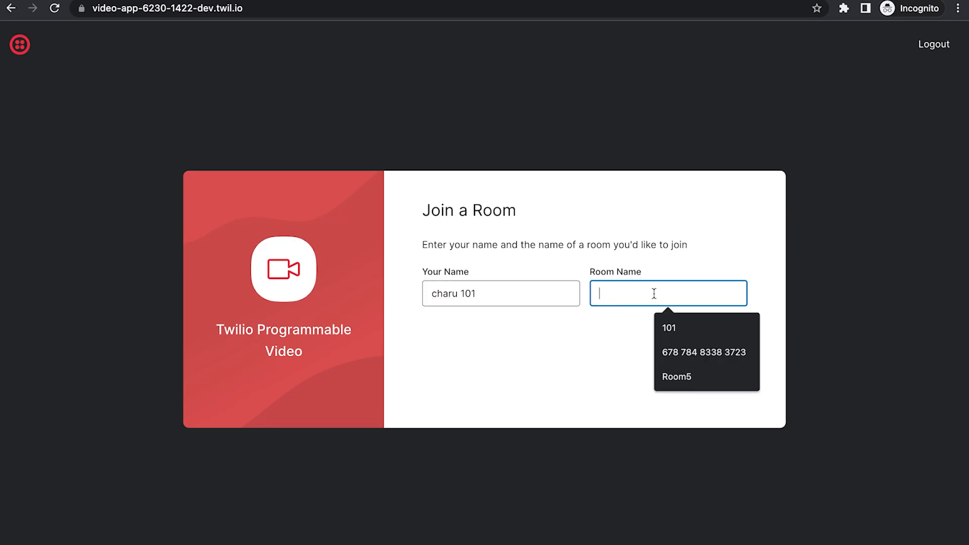
- Pick room 101 from suggestions, allow camera and microphone, and join as a second participant
left_click(669, 328)
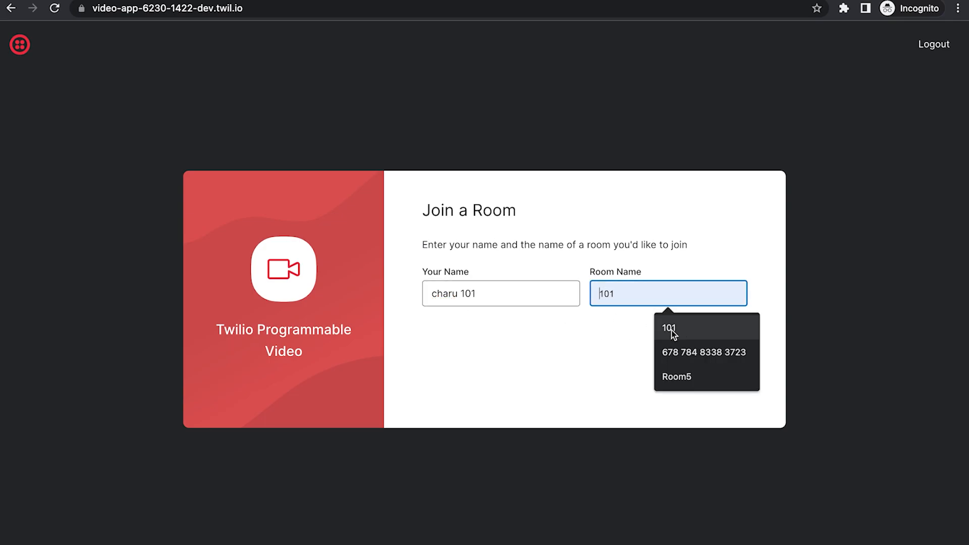
left_click(670, 328)
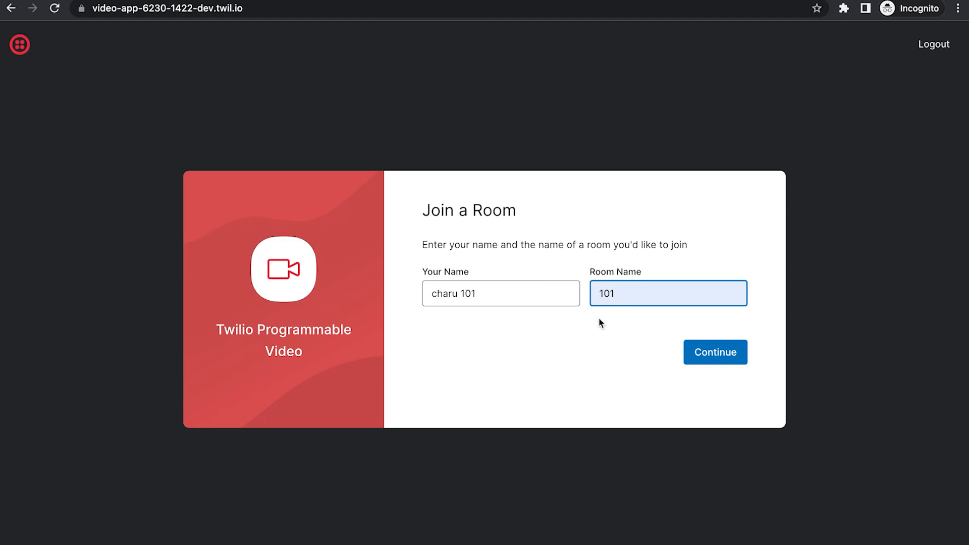
left_click(716, 352)
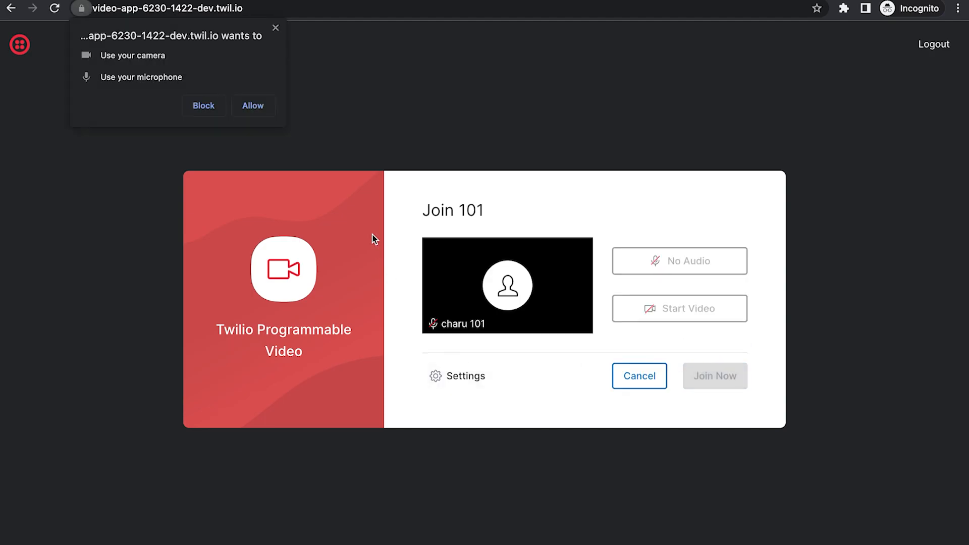
left_click(252, 106)
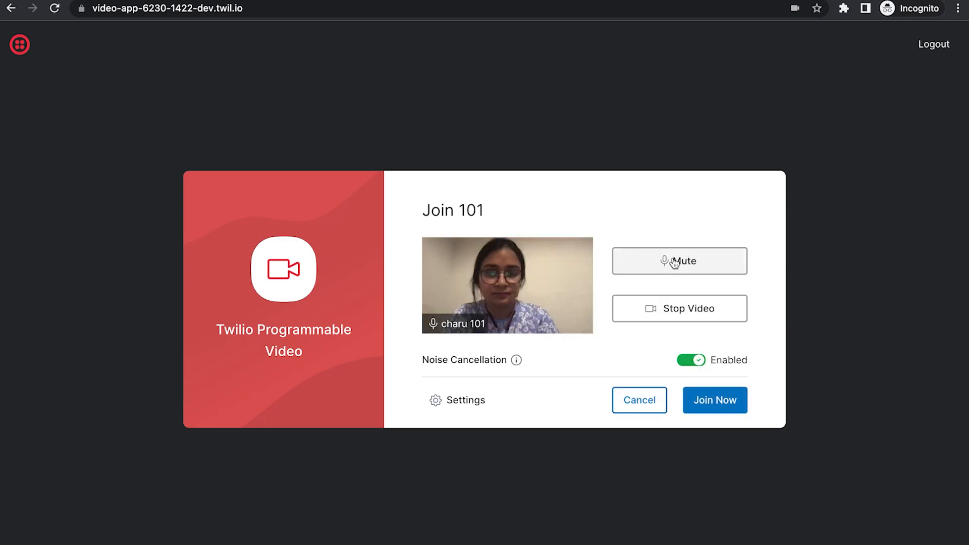
left_click(715, 399)
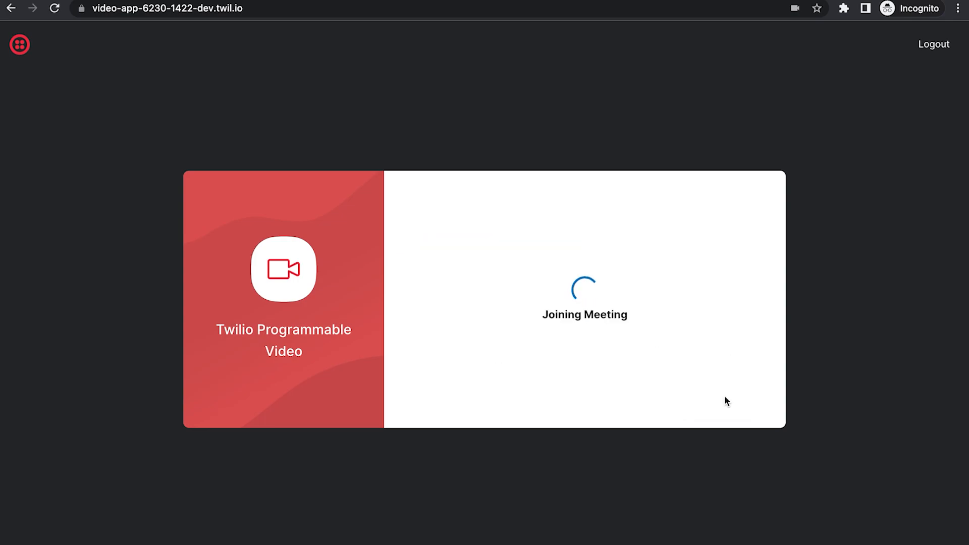
mouse_move(377, 156)
type("20")
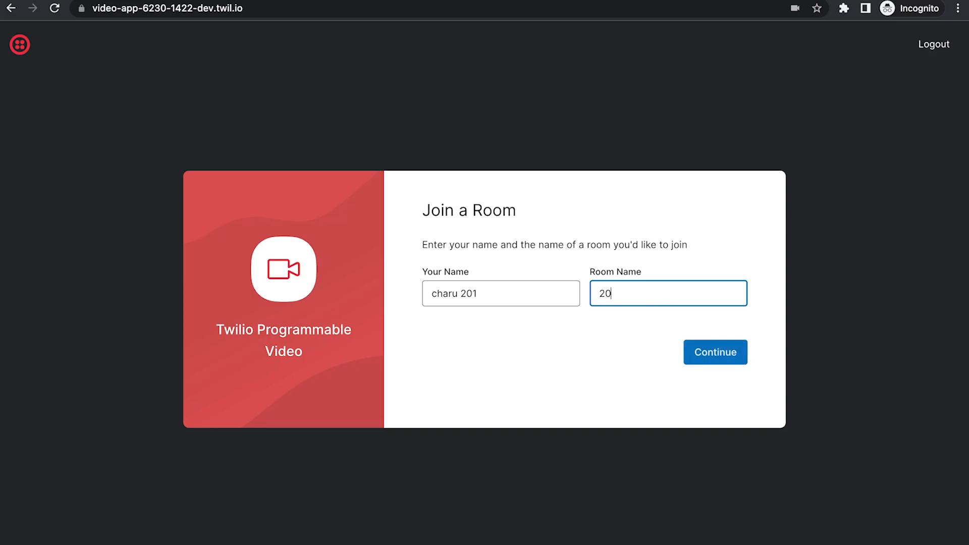
- Join room 201, dismiss the conversation error and close the recording-in-progress notice
left_click(715, 351)
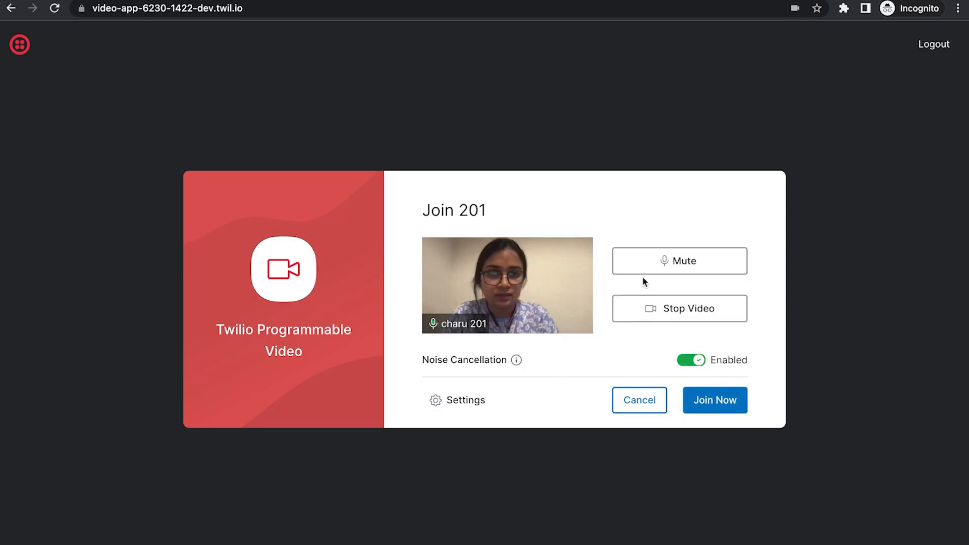
left_click(715, 400)
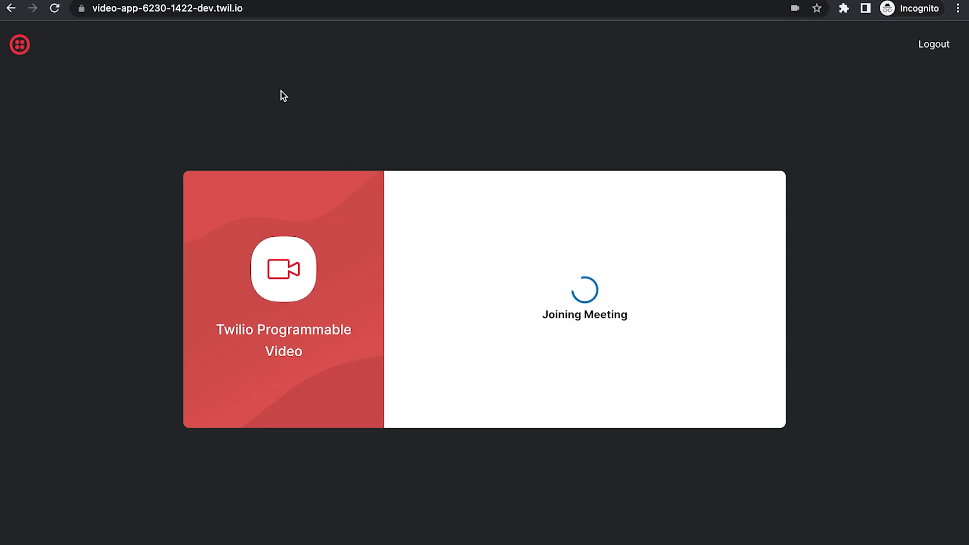
mouse_move(429, 195)
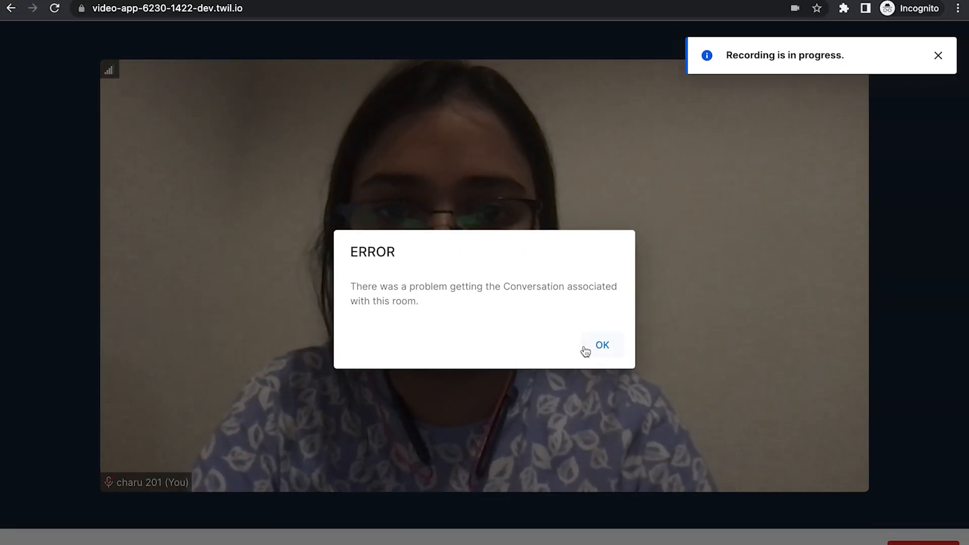
left_click(601, 346)
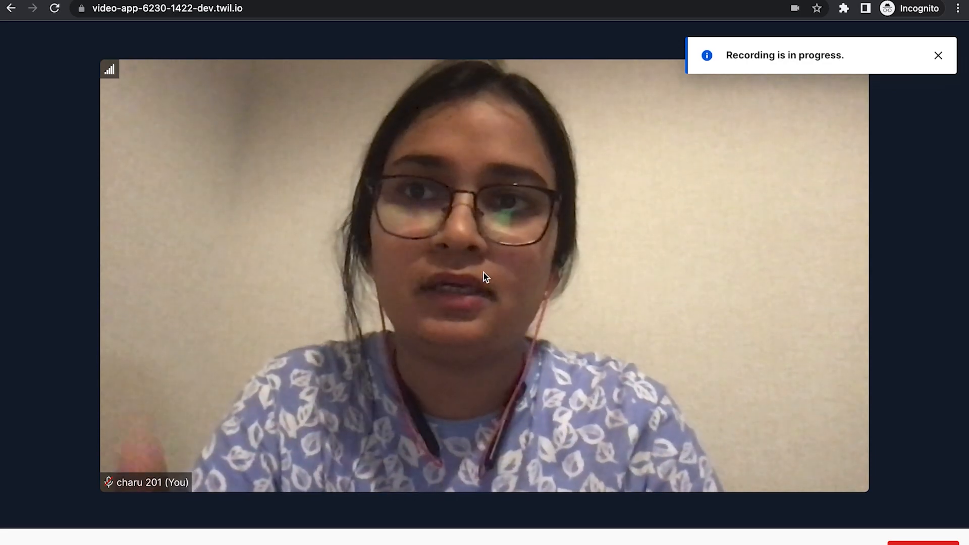
left_click(939, 55)
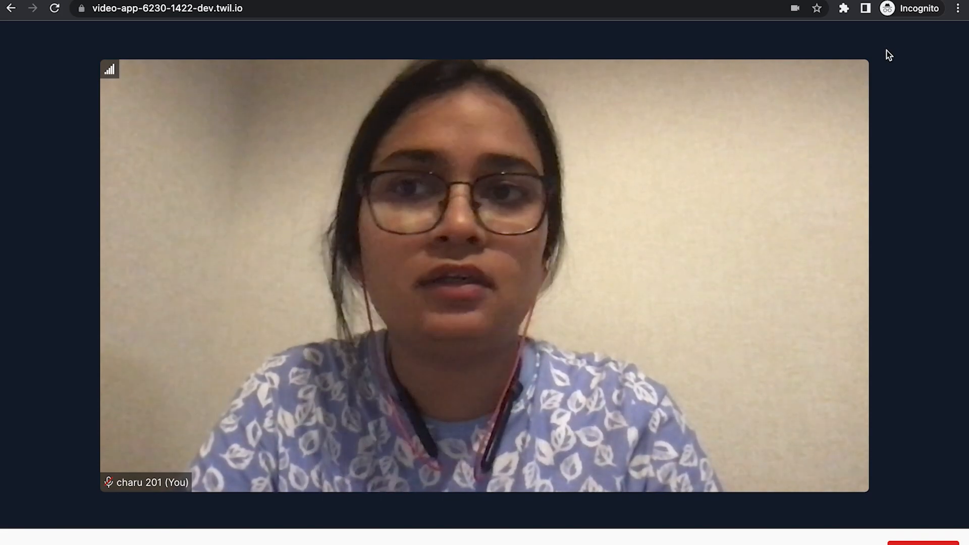
mouse_move(551, 339)
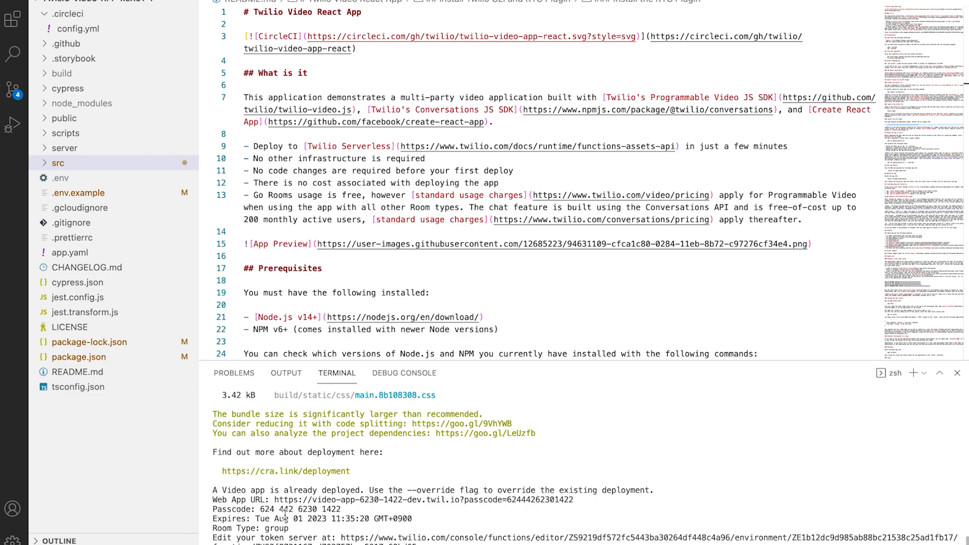
double_click(283, 519)
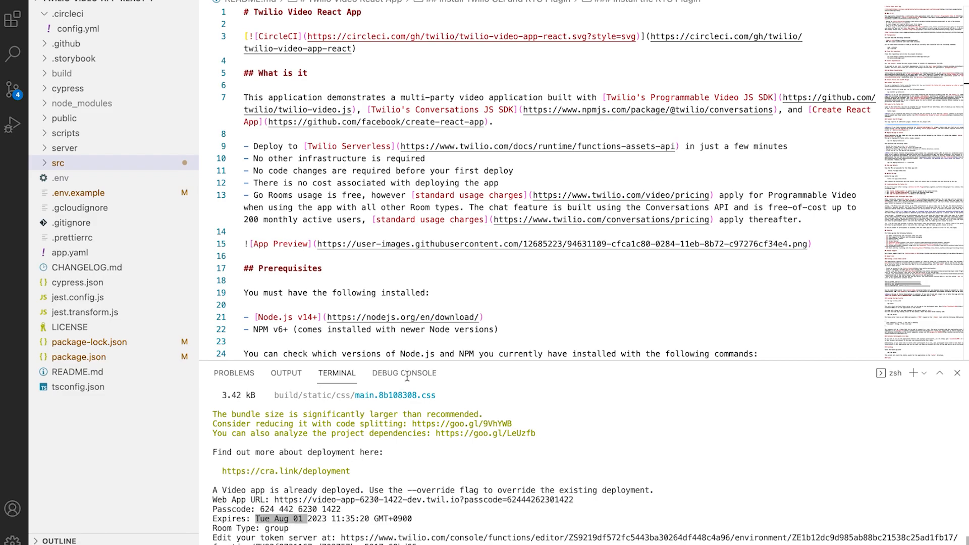
mouse_move(275, 533)
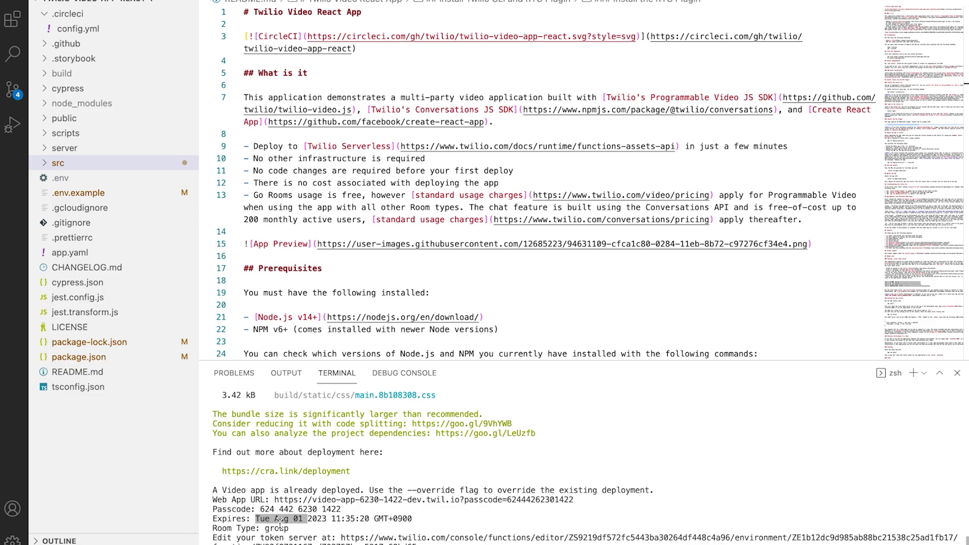
left_click(281, 519)
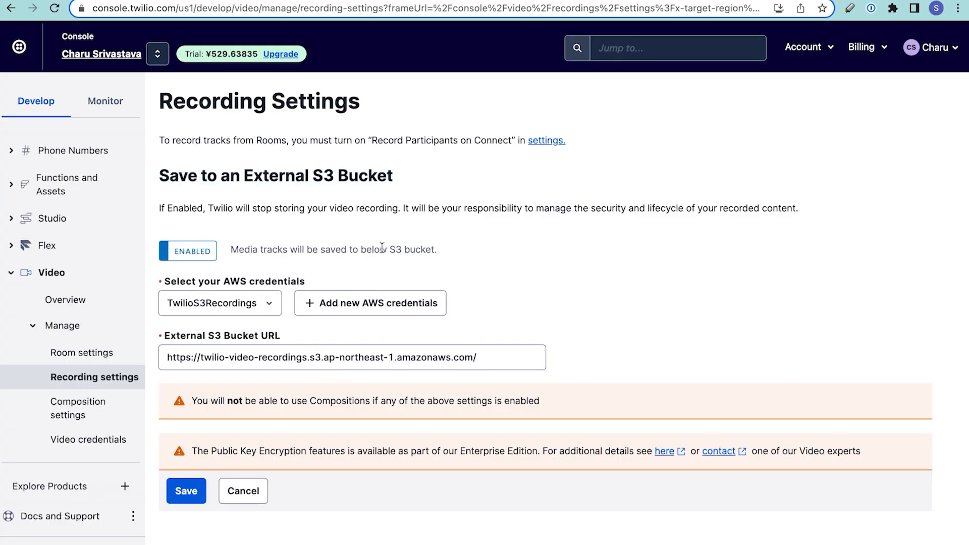
mouse_move(386, 271)
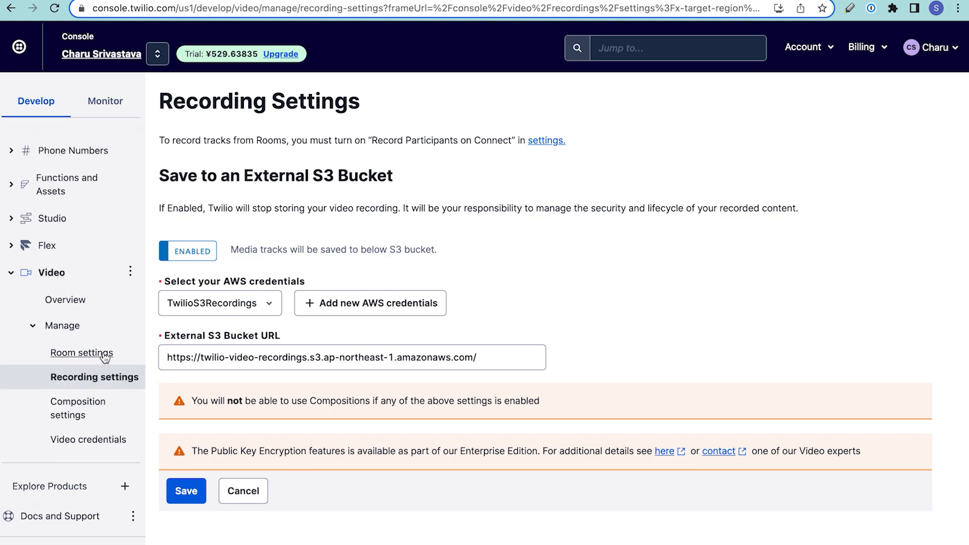
mouse_move(116, 170)
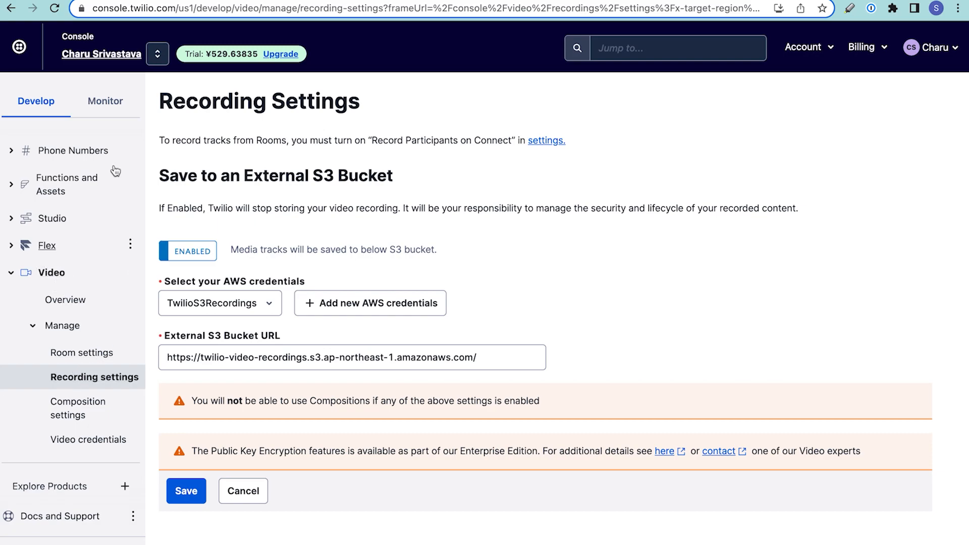
mouse_move(228, 188)
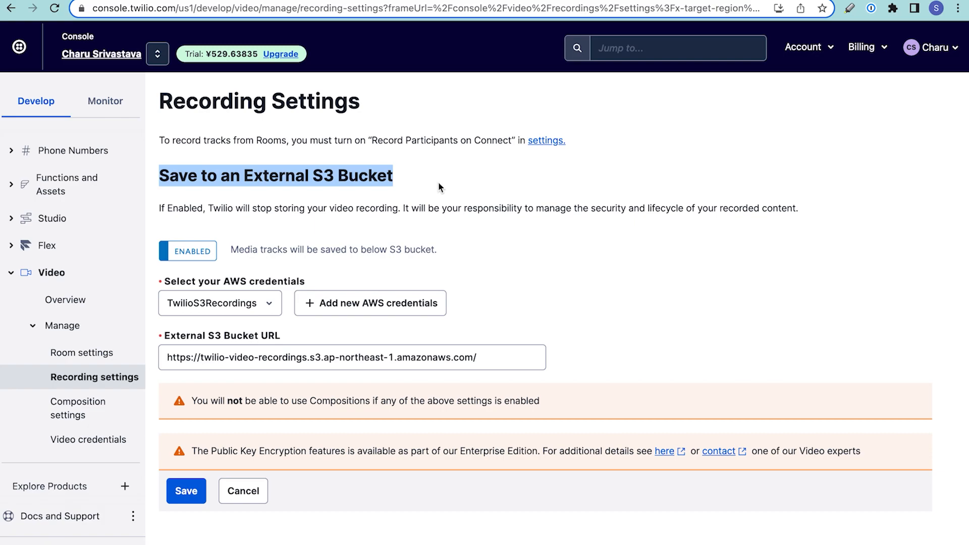
mouse_move(366, 200)
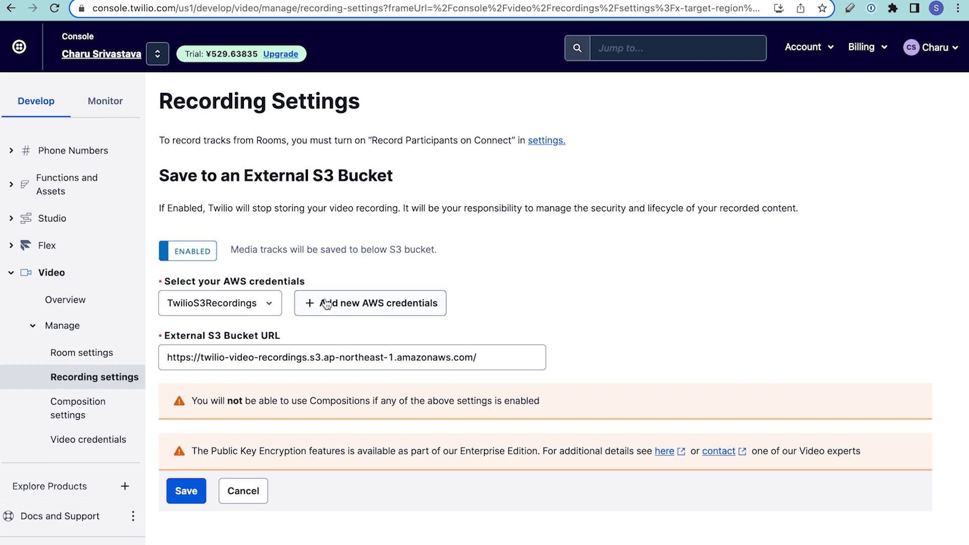
left_click(370, 303)
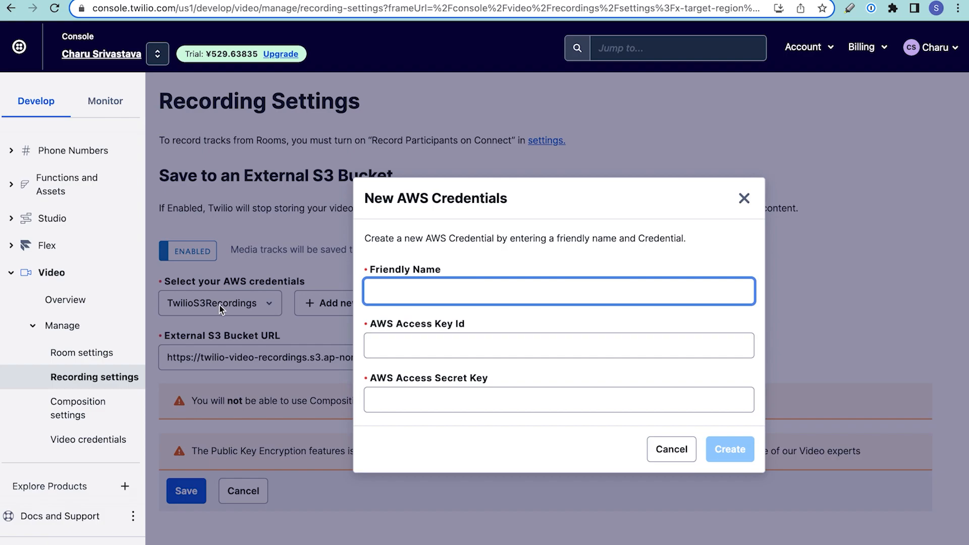
left_click(557, 345)
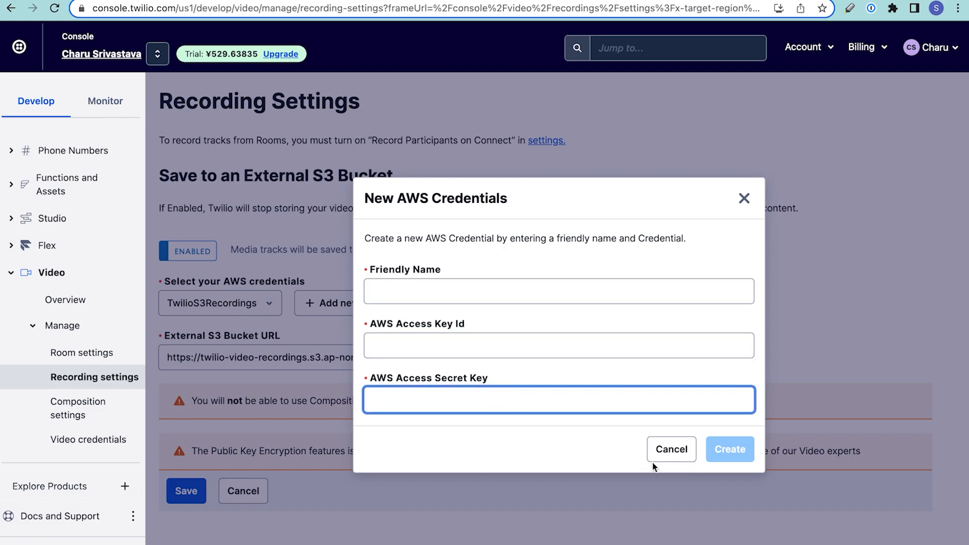
mouse_move(226, 362)
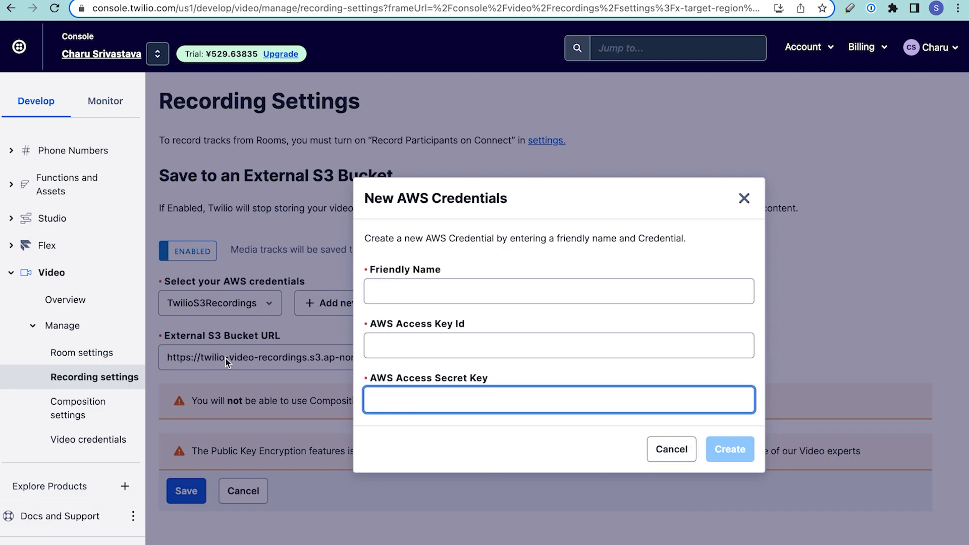
mouse_move(260, 362)
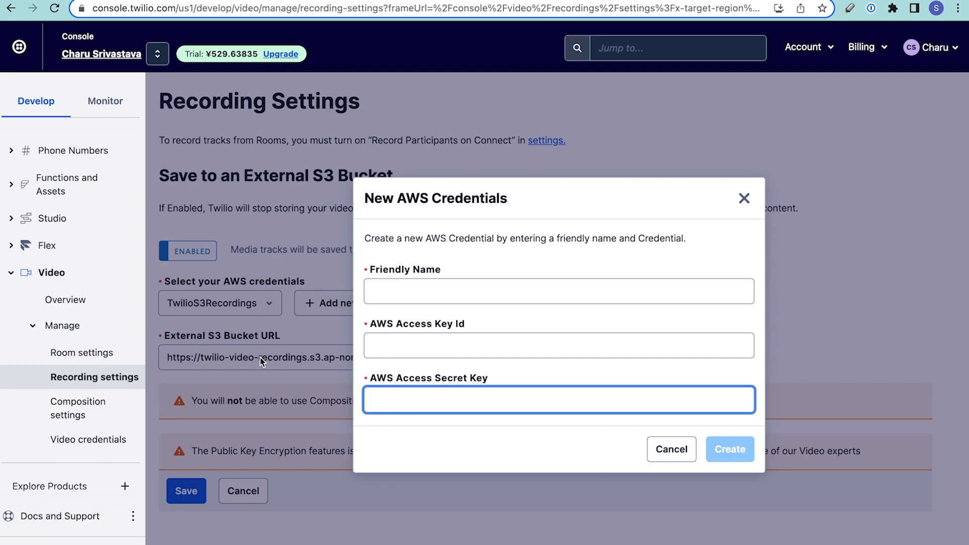
mouse_move(390, 389)
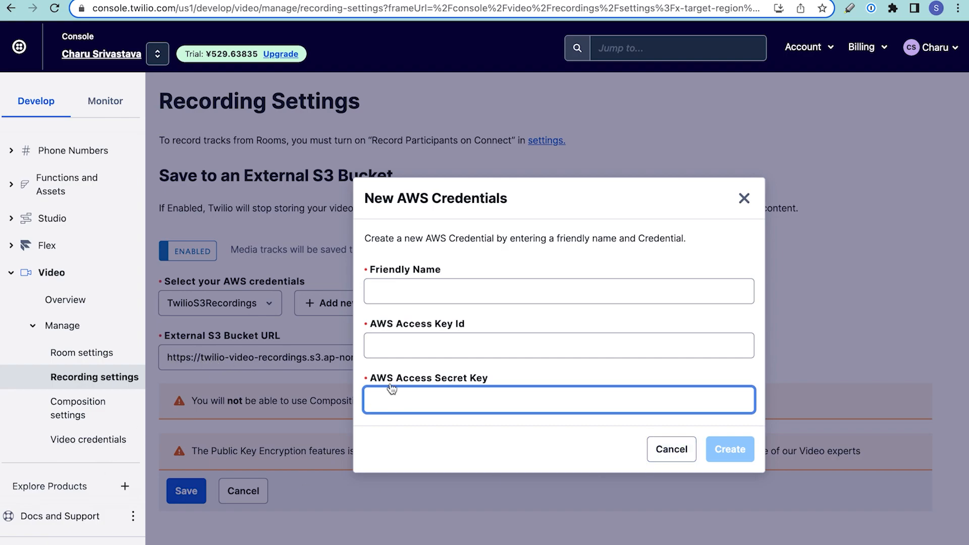
mouse_move(665, 458)
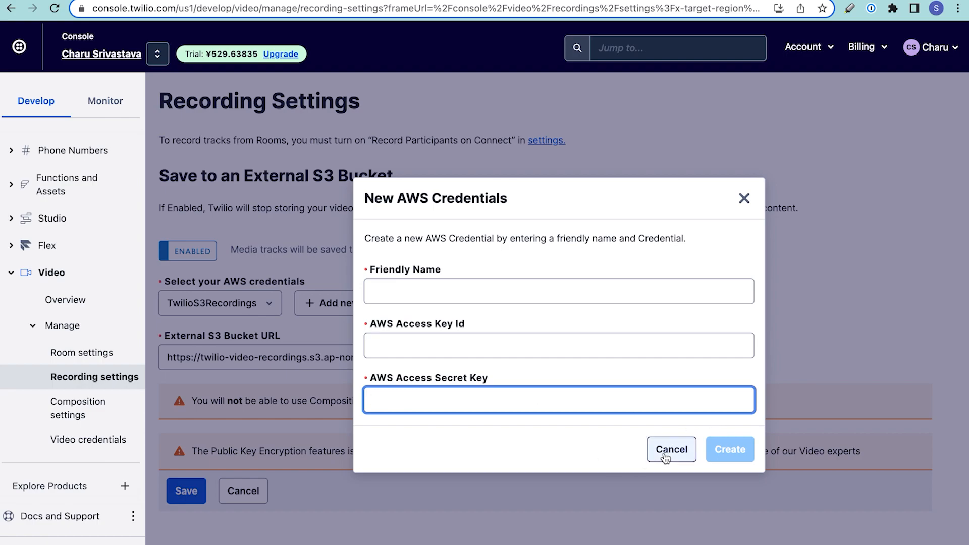
left_click(671, 450)
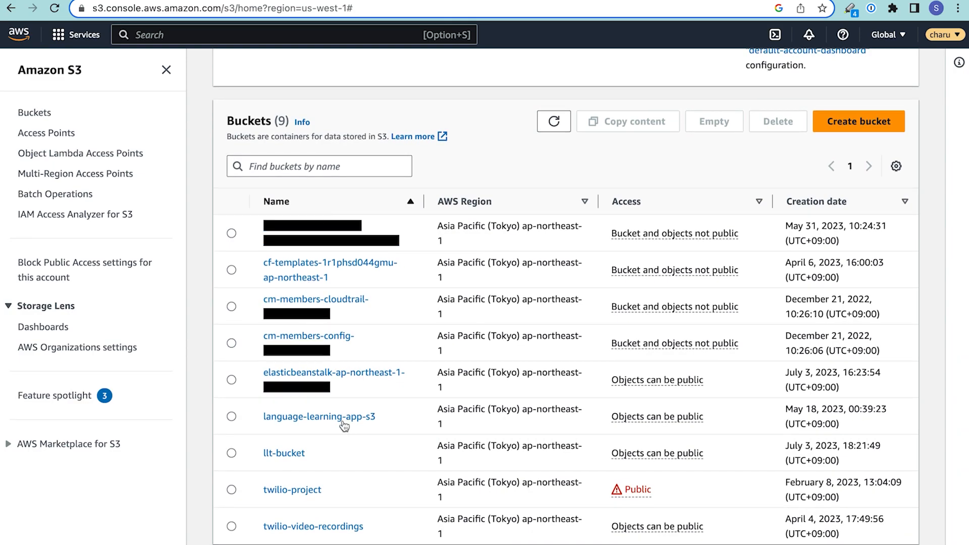
- Enter the twilio-video-recordings bucket and note the mka audio file type
left_click(313, 527)
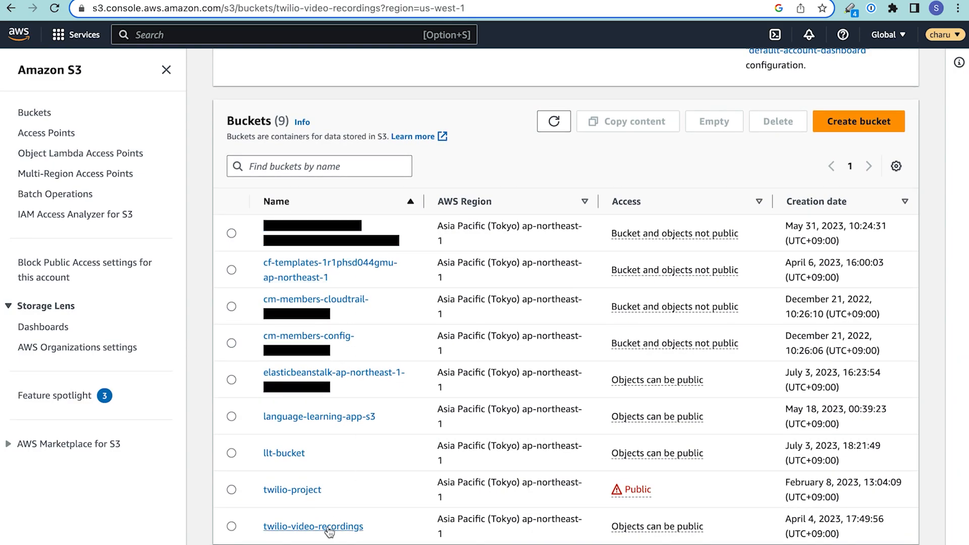
left_click(312, 527)
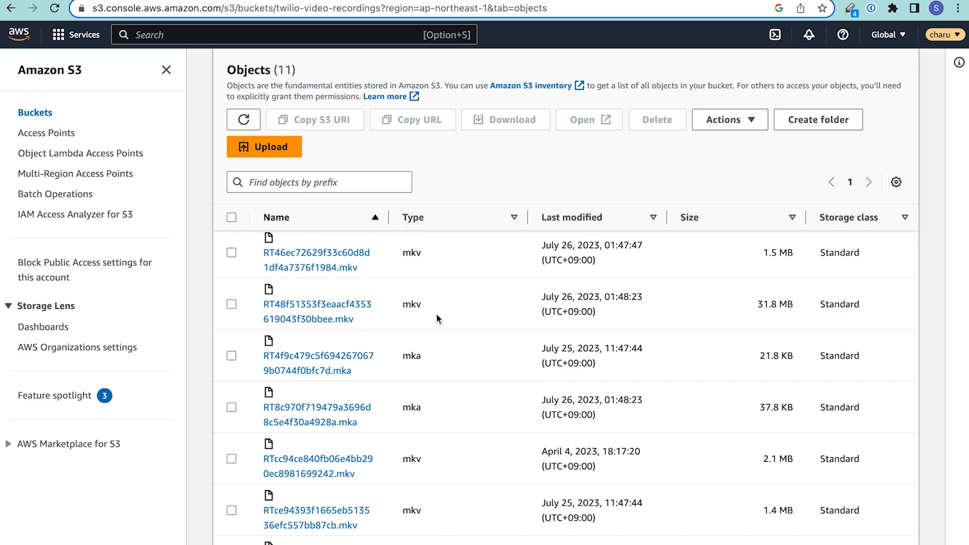
double_click(412, 355)
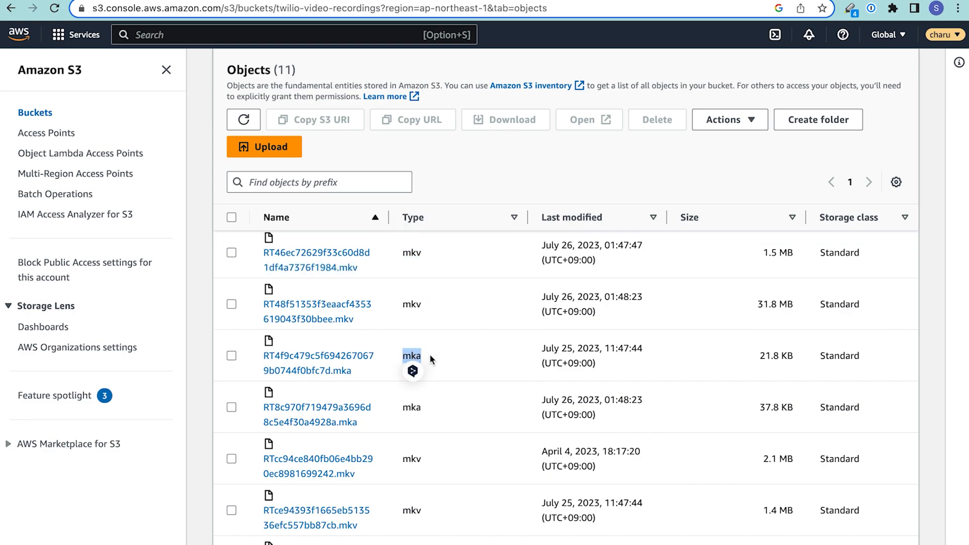
mouse_move(317, 259)
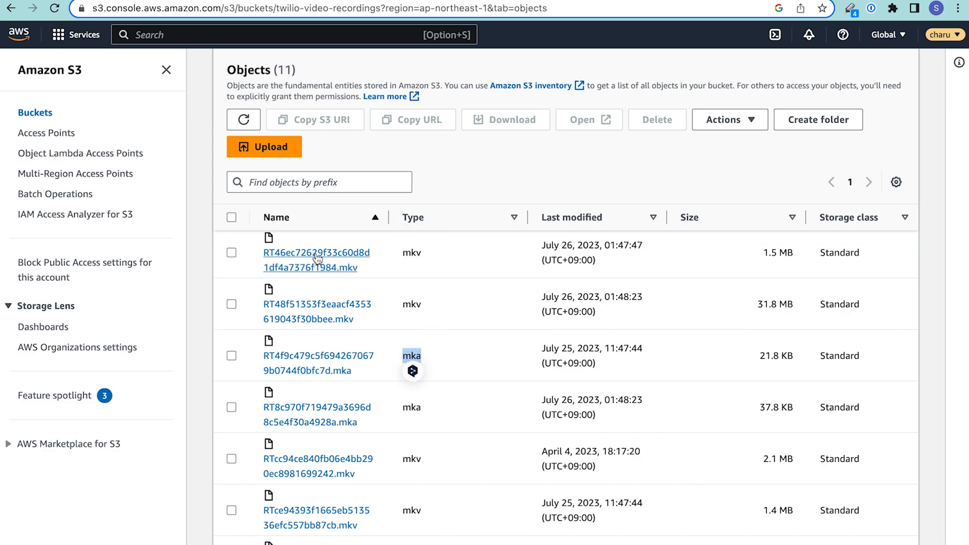
- Download RT46ec72629f33c60d8d1df4a7376f1984.mkv from its object details page
left_click(314, 252)
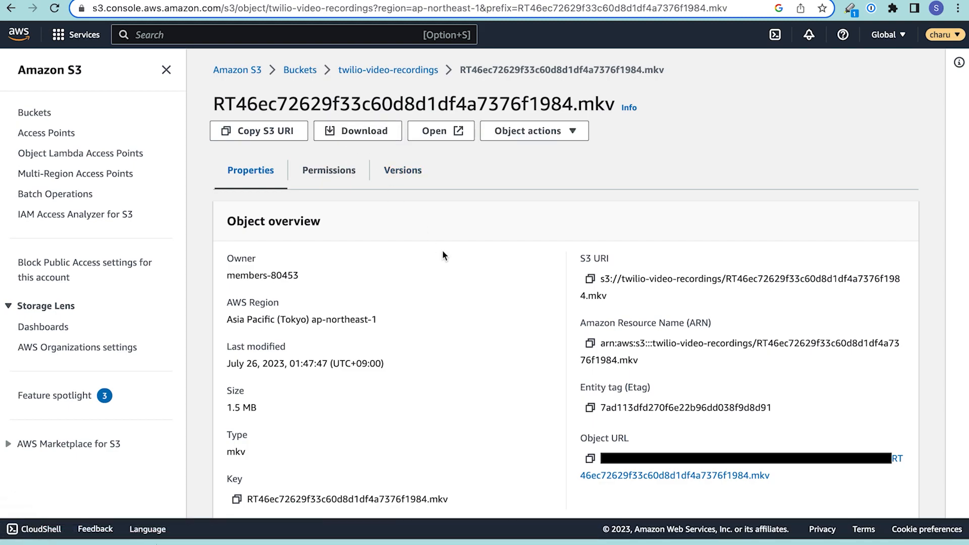
mouse_move(357, 130)
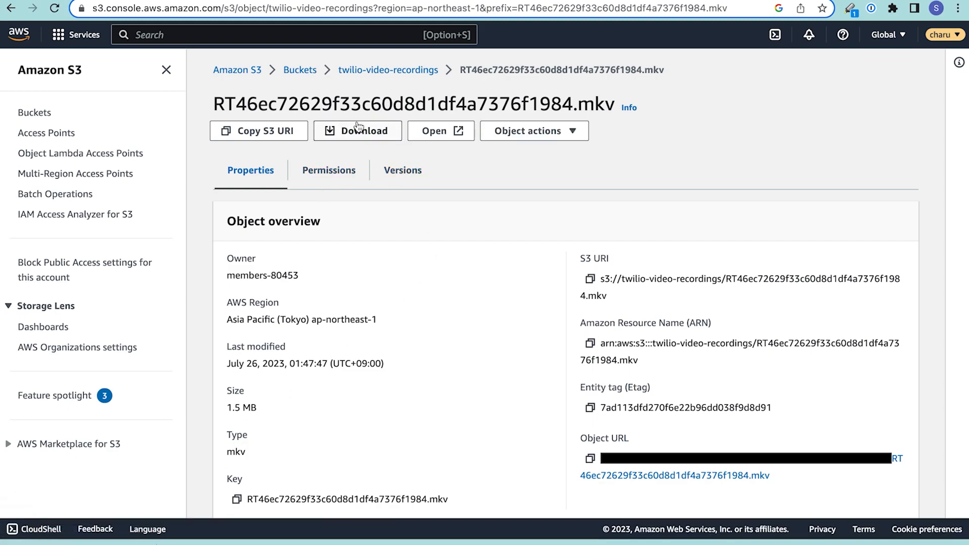
left_click(357, 130)
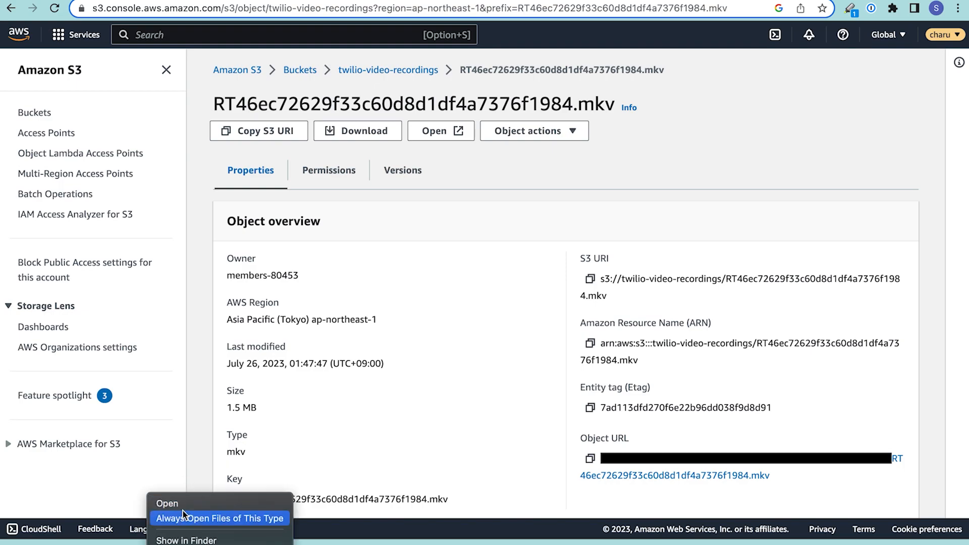
mouse_move(192, 499)
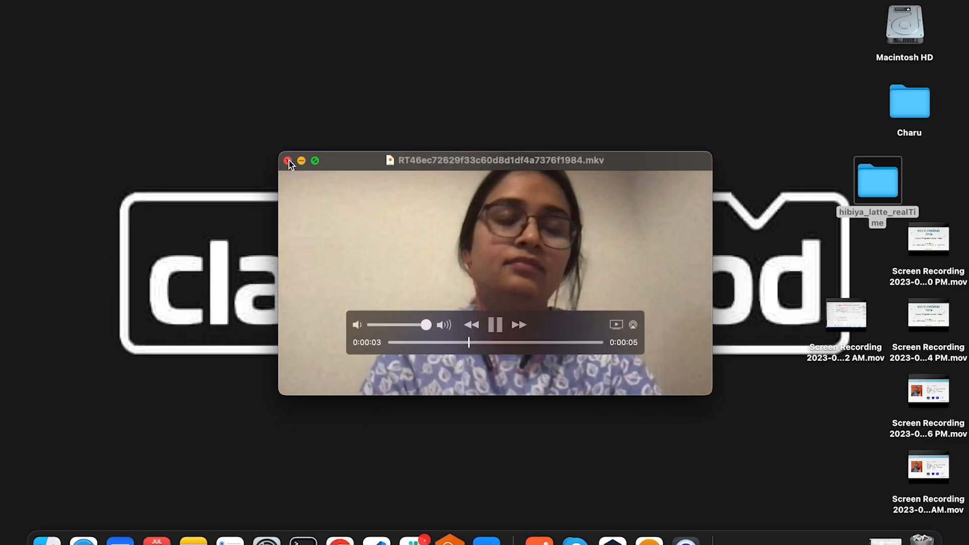
- Close the QuickTime playback of RT46ec72629f33c60d8d1df4a7376f1984.mkv after watching it
left_click(289, 160)
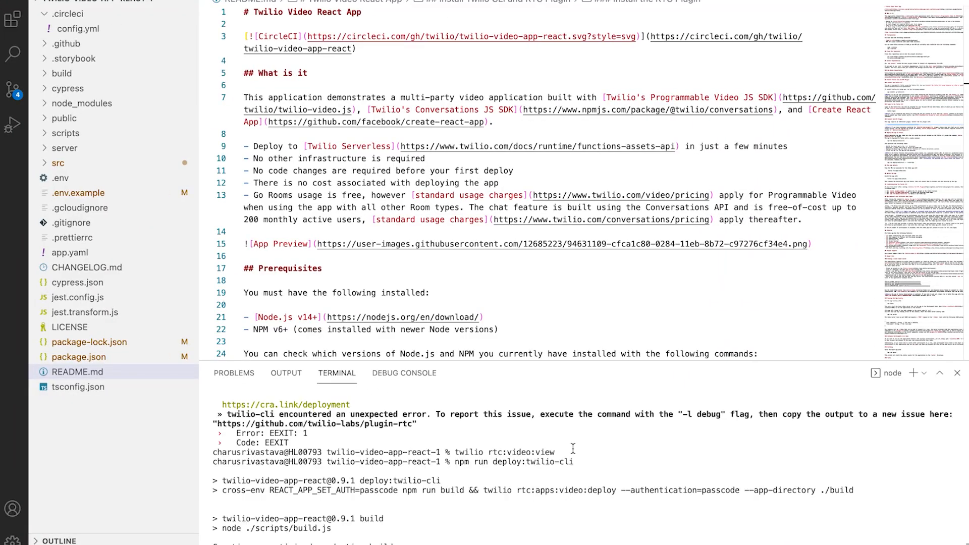
mouse_move(583, 477)
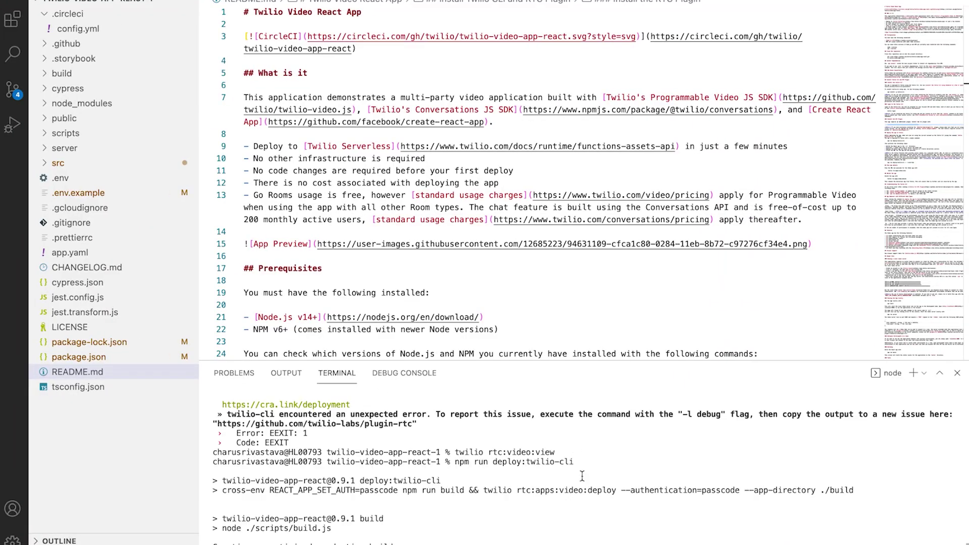
mouse_move(600, 478)
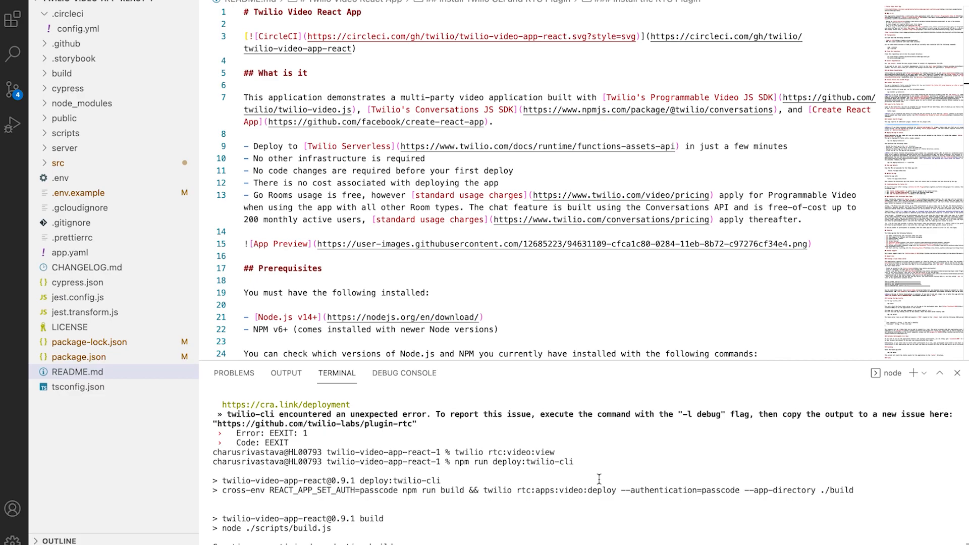
mouse_move(492, 493)
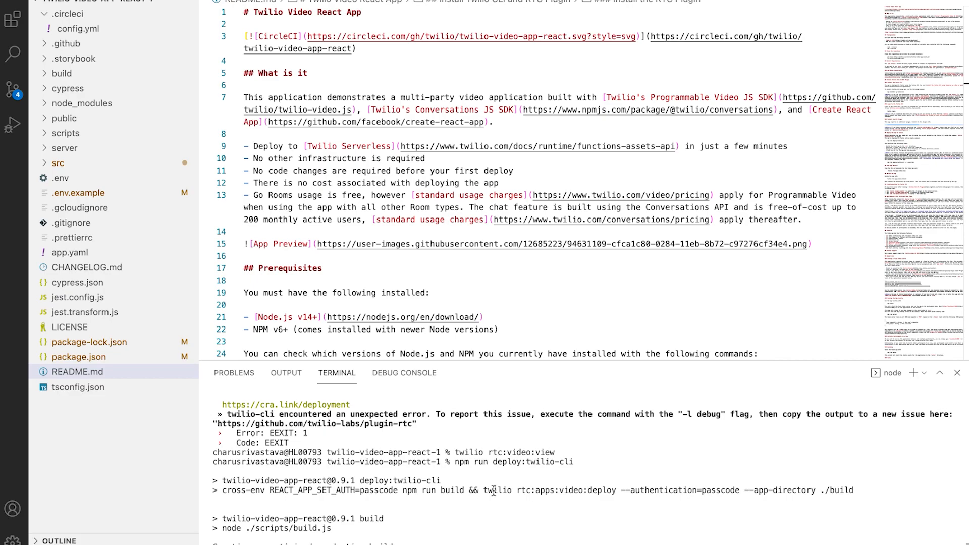